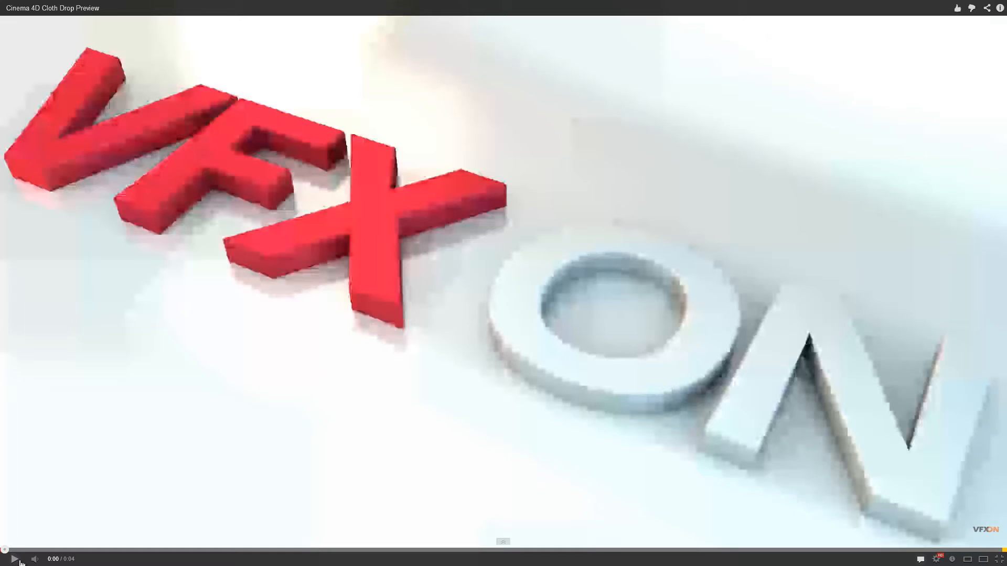
Preview the finished cloth drop, then add a Tube primitive with inner radius widened to 165 cm.
{"action": "left_click", "coordinate": [14, 560]}
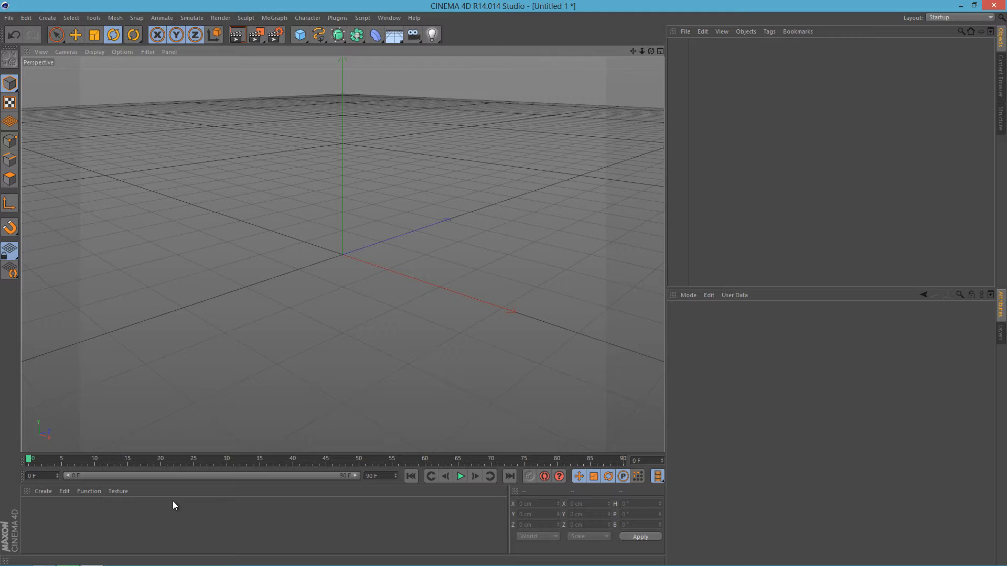
{"action": "mouse_move", "coordinate": [378, 81]}
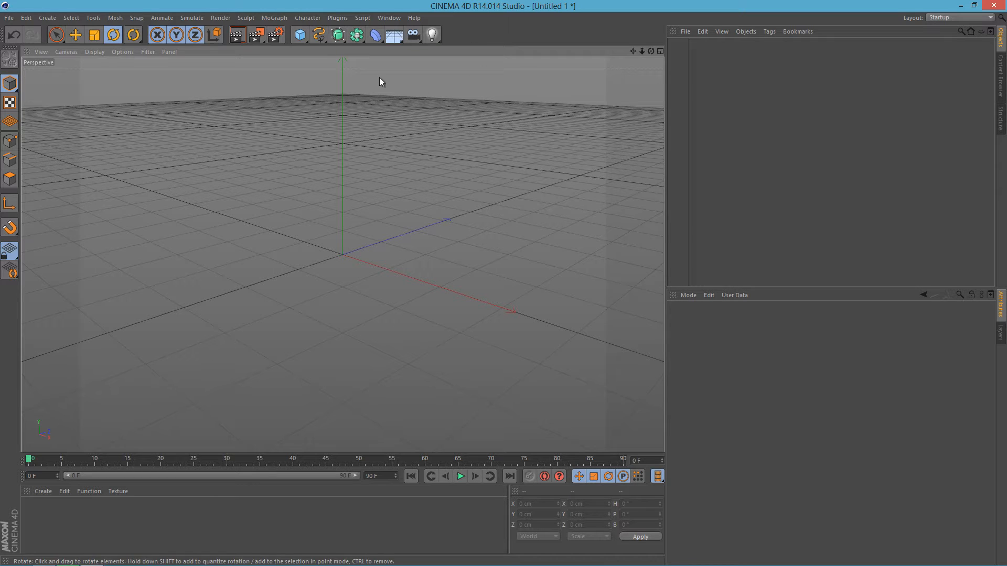
{"action": "left_click", "coordinate": [299, 33]}
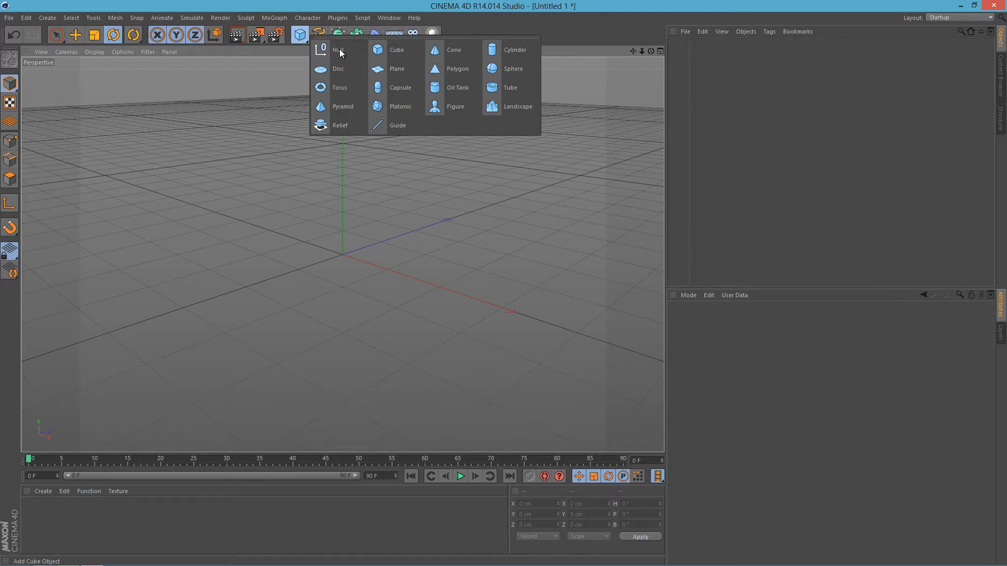
{"action": "mouse_move", "coordinate": [454, 49]}
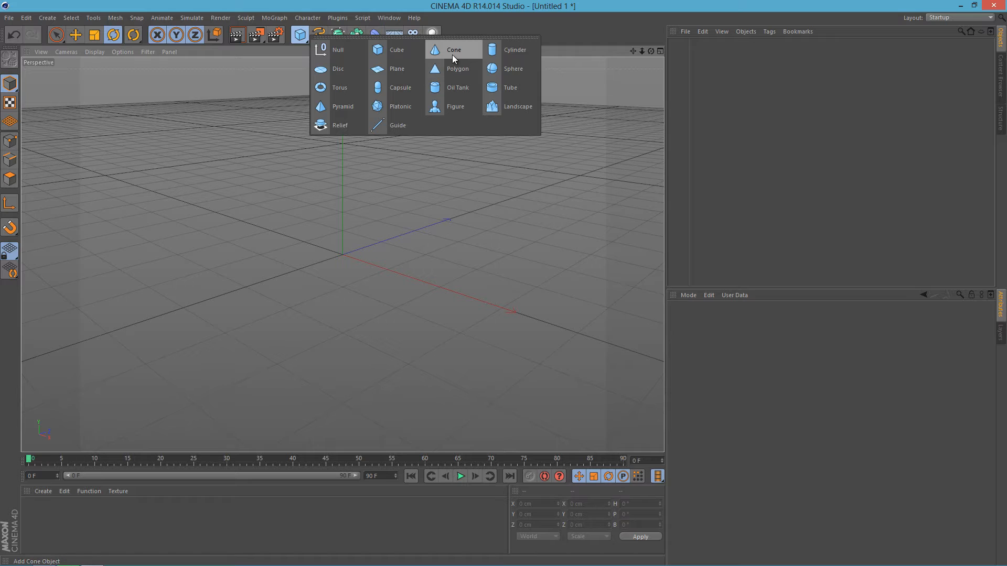
{"action": "mouse_move", "coordinate": [451, 58]}
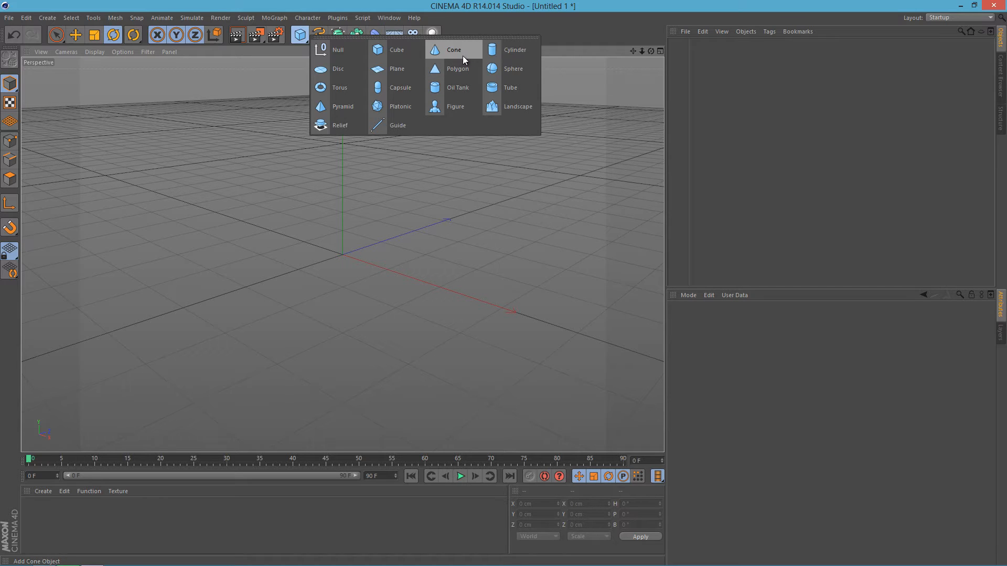
{"action": "mouse_move", "coordinate": [462, 55]}
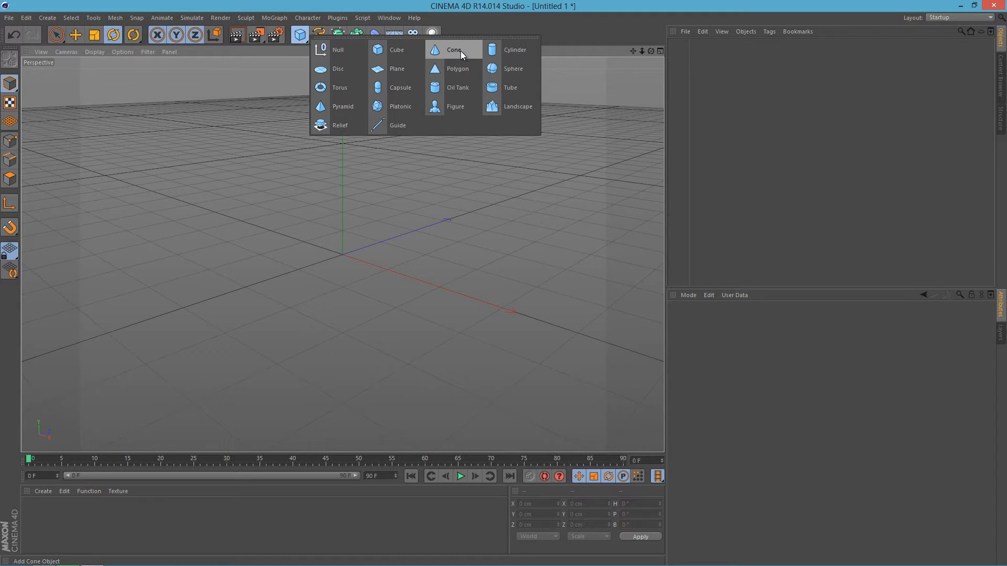
{"action": "left_click", "coordinate": [509, 88]}
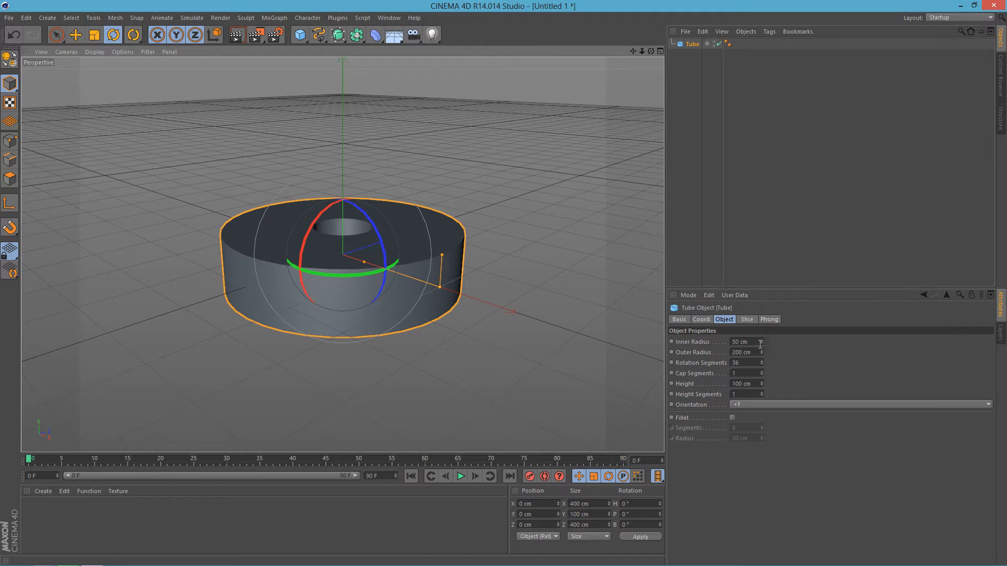
{"action": "left_click_drag", "start_coordinate": [761, 341], "coordinate": [762, 336]}
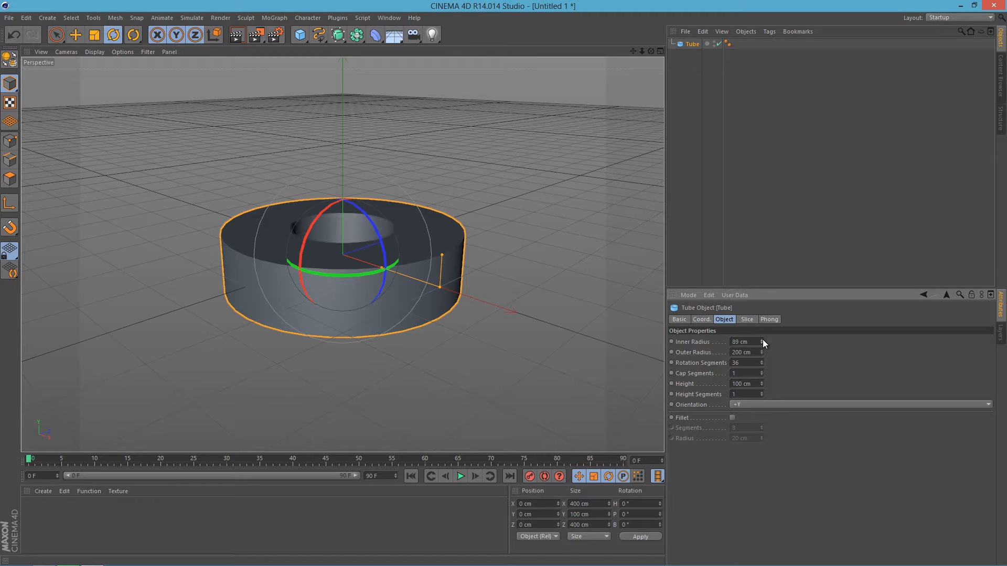
{"action": "left_click_drag", "start_coordinate": [762, 342], "coordinate": [763, 337]}
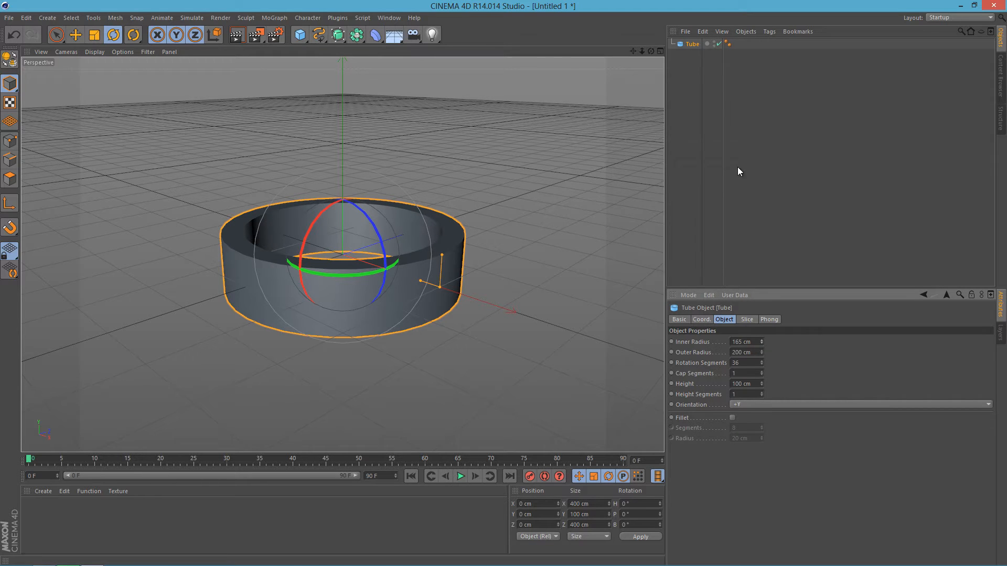
Add a Plane primitive, stretch it to about 579 by 498 cm over the tube, then select the Tube.
{"action": "left_click", "coordinate": [298, 34]}
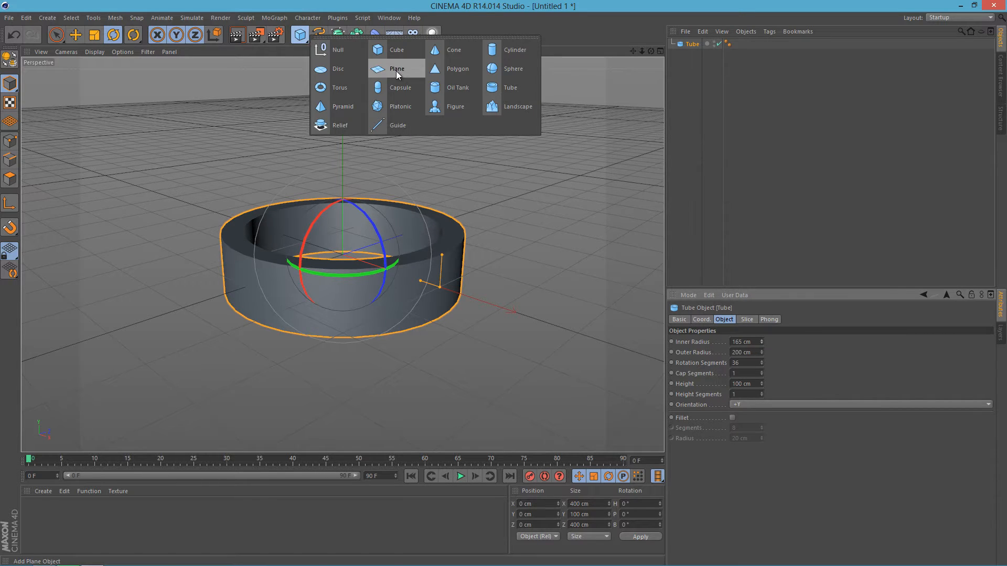
{"action": "left_click", "coordinate": [396, 70]}
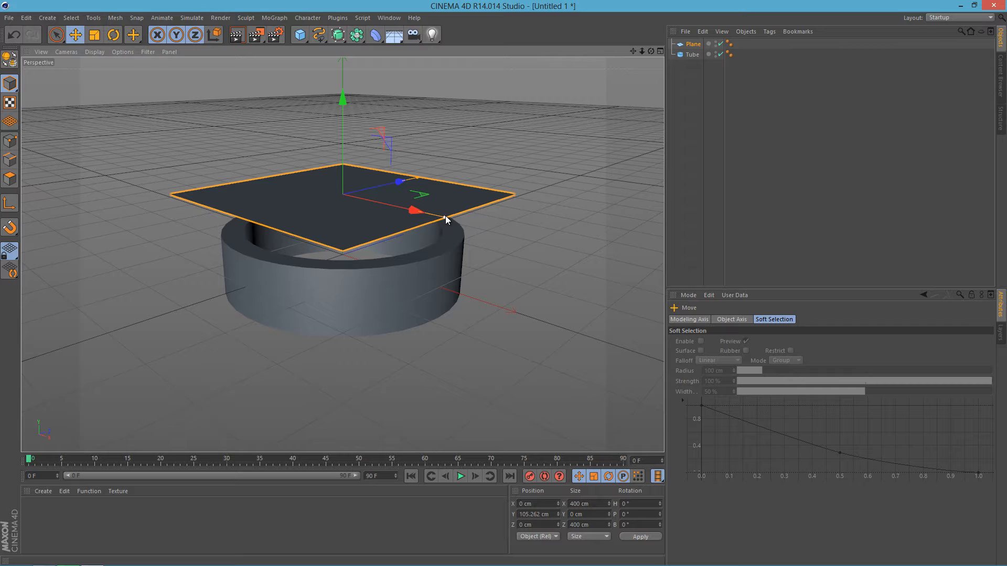
{"action": "left_click_drag", "start_coordinate": [416, 209], "coordinate": [553, 251]}
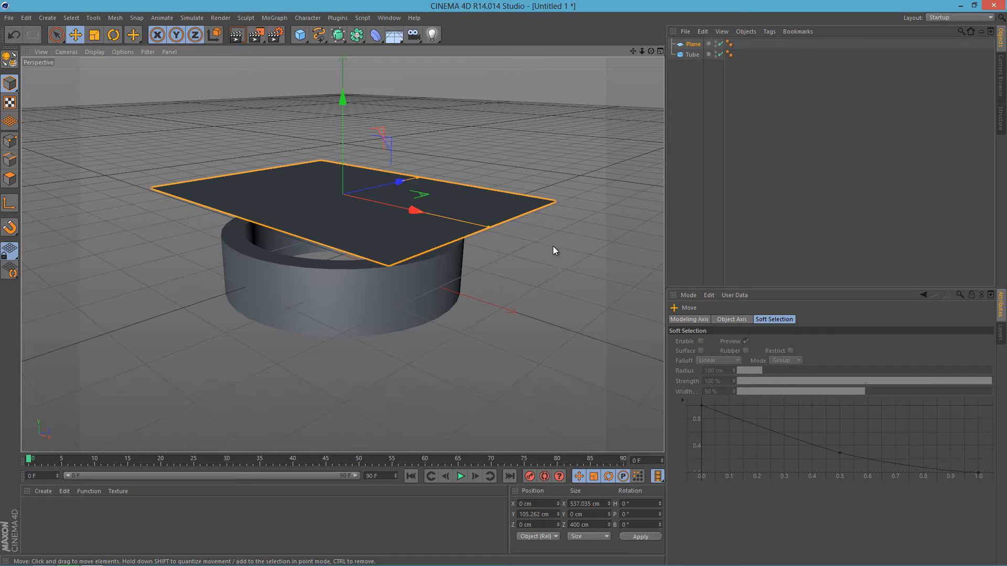
{"action": "left_click_drag", "start_coordinate": [553, 251], "coordinate": [469, 182]}
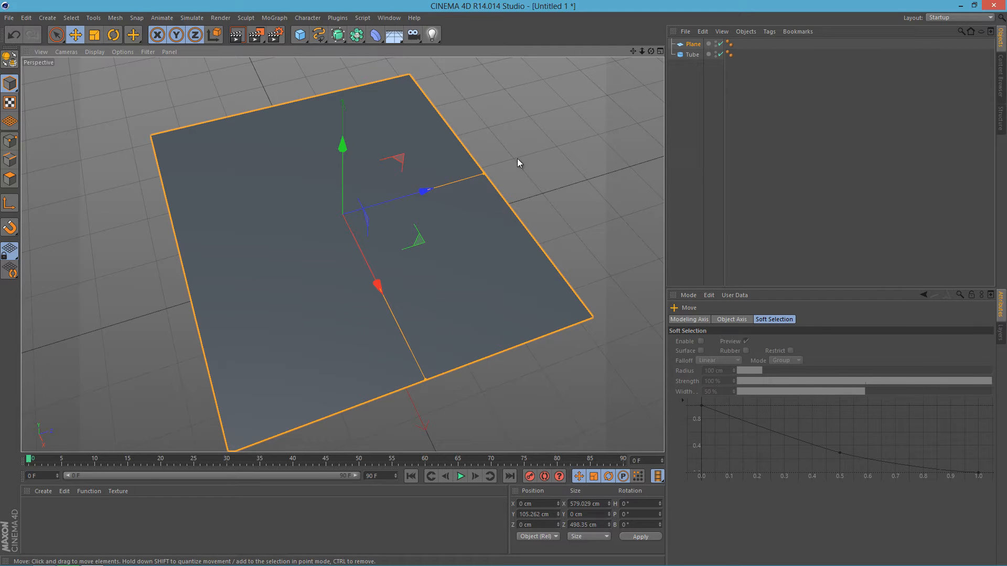
{"action": "left_click", "coordinate": [692, 54]}
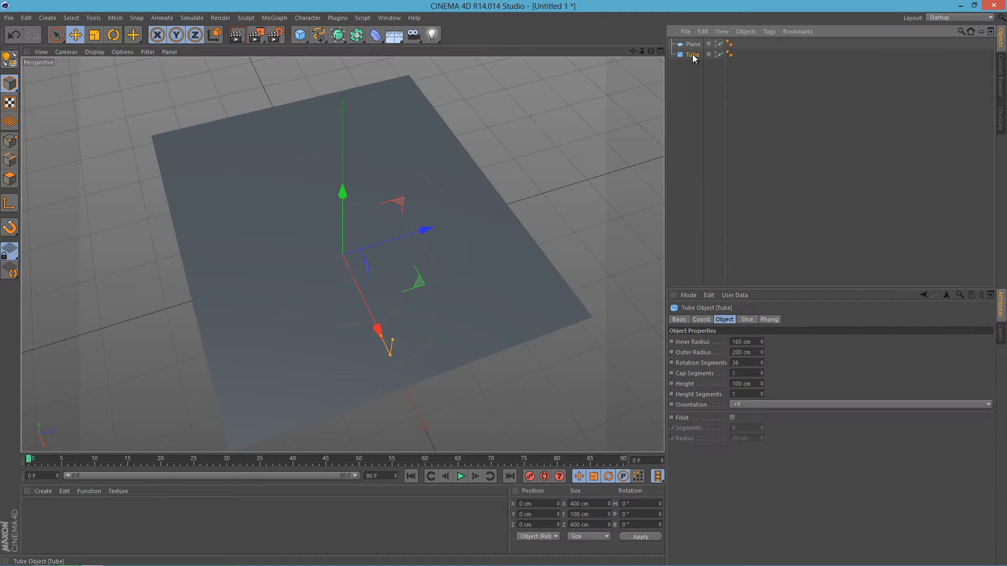
Give the tube a Cloth Collider simulation tag and the plane a Cloth tag.
{"action": "right_click", "coordinate": [692, 54]}
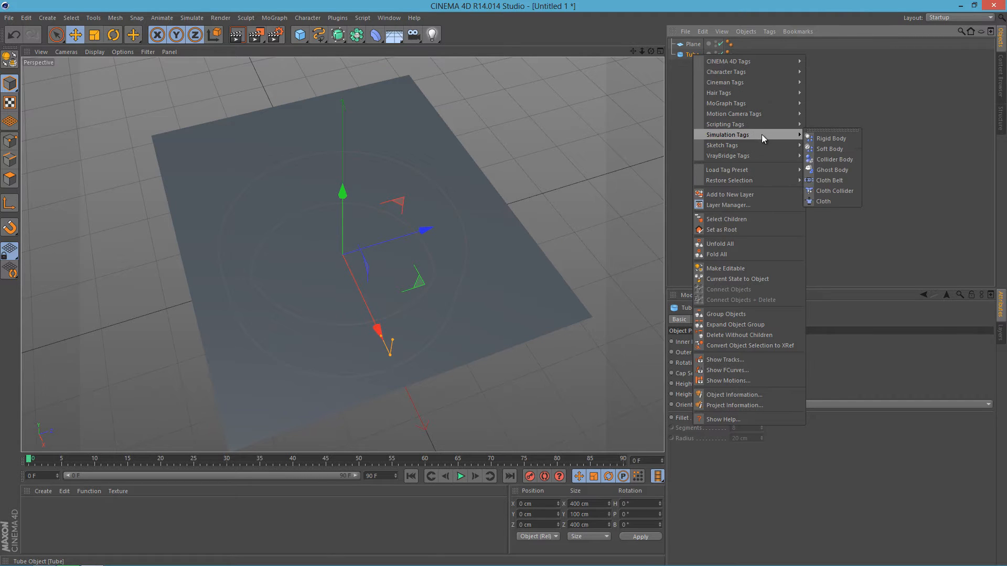
{"action": "mouse_move", "coordinate": [834, 190]}
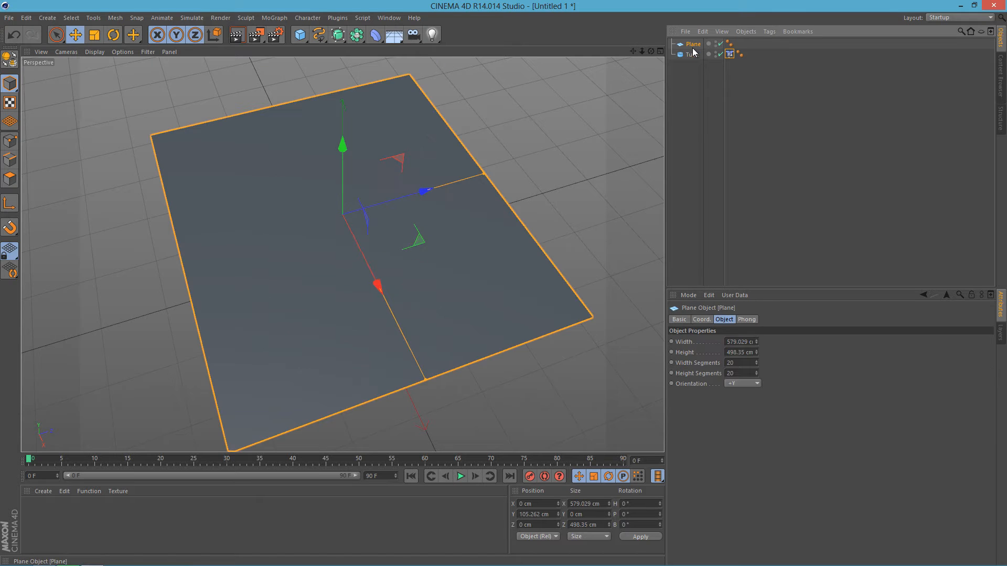
{"action": "right_click", "coordinate": [690, 44]}
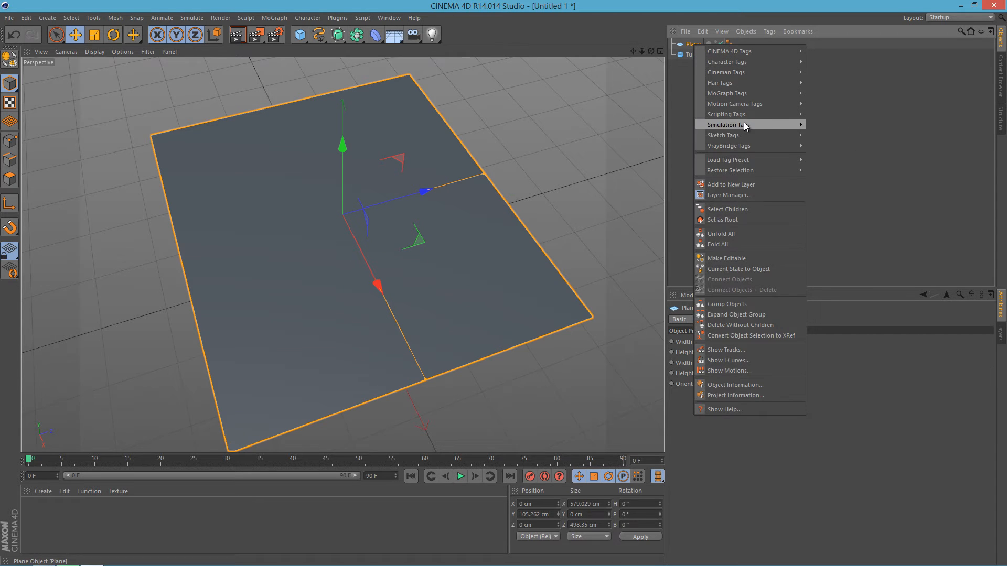
{"action": "mouse_move", "coordinate": [747, 123]}
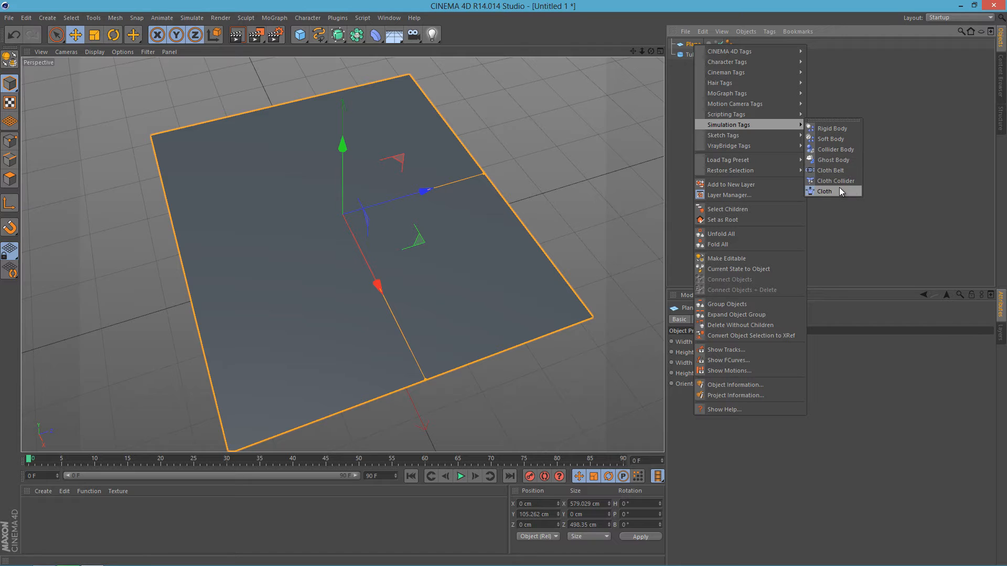
{"action": "left_click", "coordinate": [824, 190]}
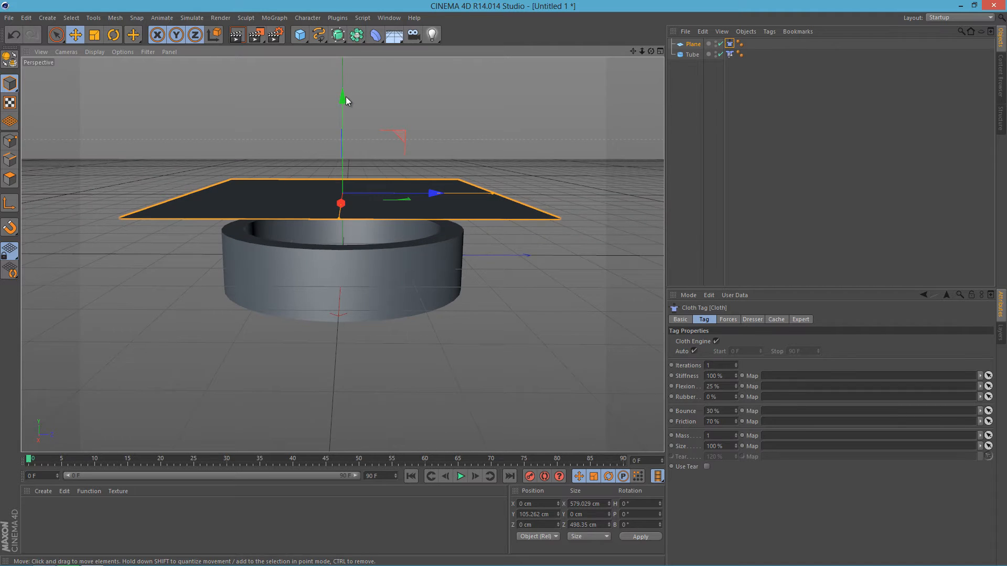
Raise the plane to about 212 cm above the tube and play the cloth simulation.
{"action": "left_click_drag", "start_coordinate": [341, 96], "coordinate": [342, 132]}
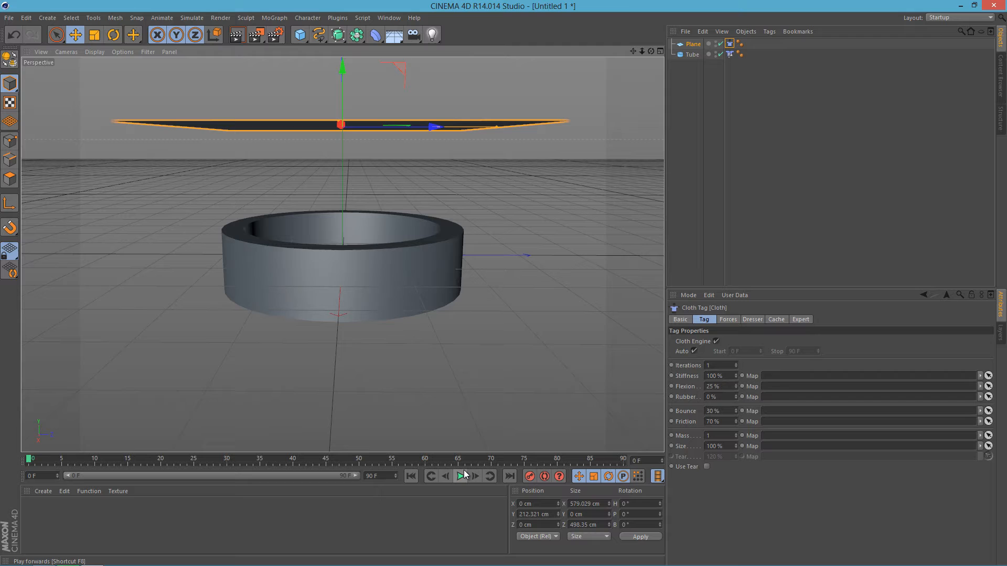
{"action": "left_click", "coordinate": [461, 476]}
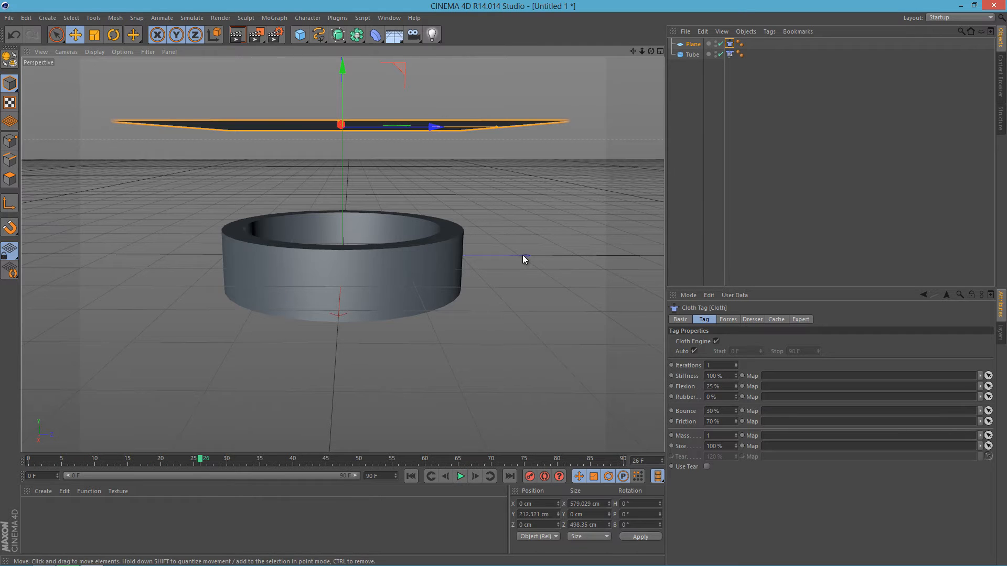
{"action": "mouse_move", "coordinate": [547, 193]}
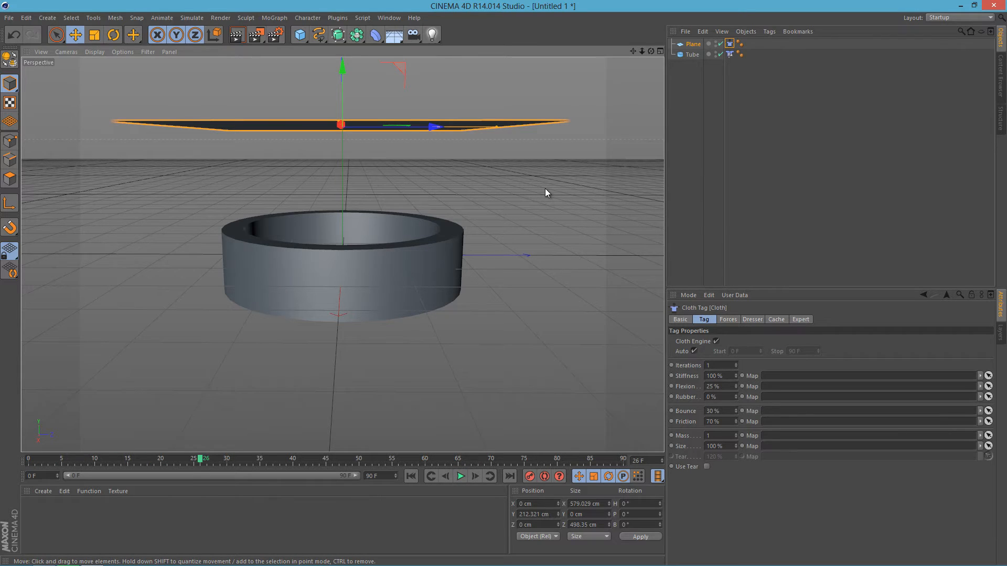
{"action": "mouse_move", "coordinate": [565, 165]}
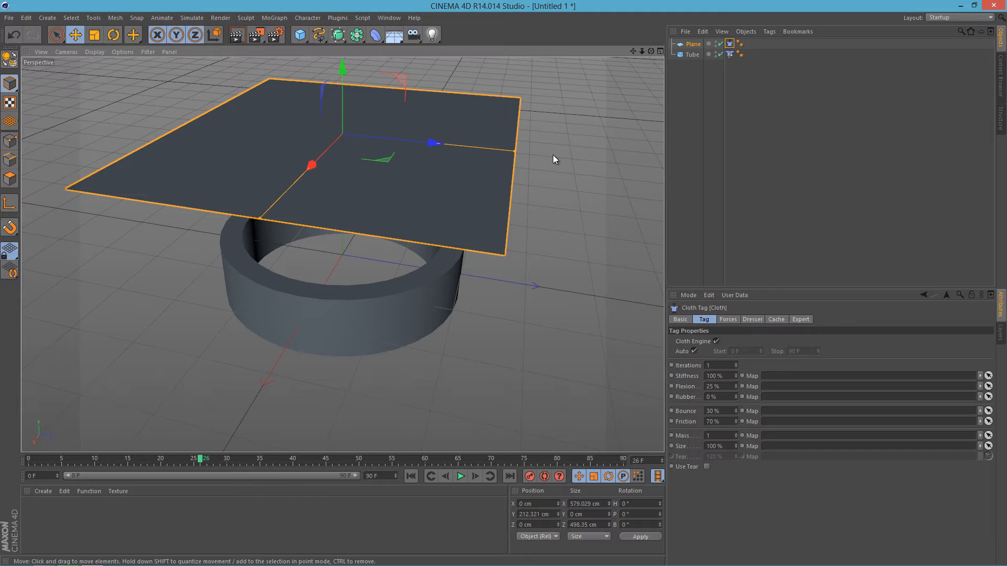
{"action": "mouse_move", "coordinate": [642, 107]}
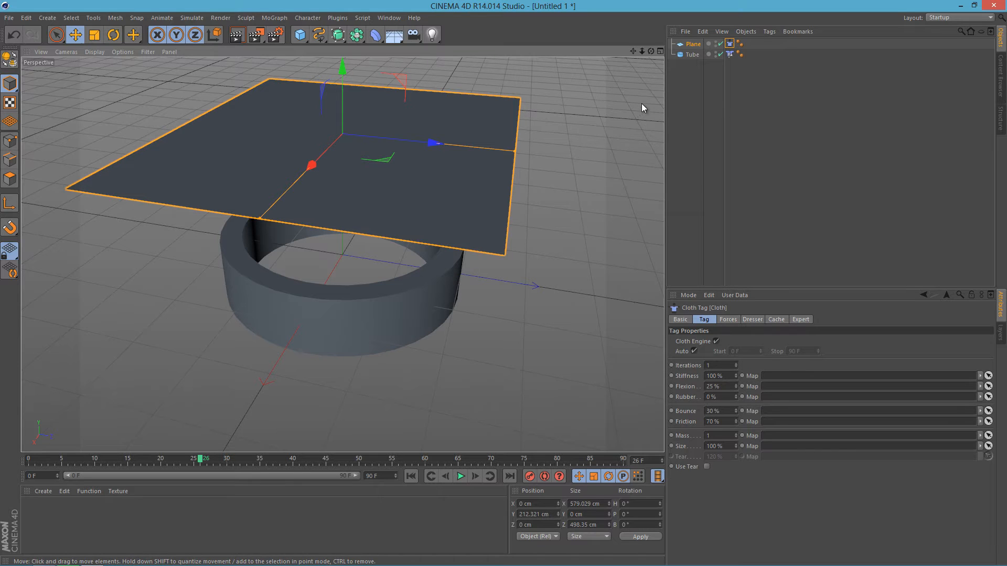
{"action": "mouse_move", "coordinate": [525, 174]}
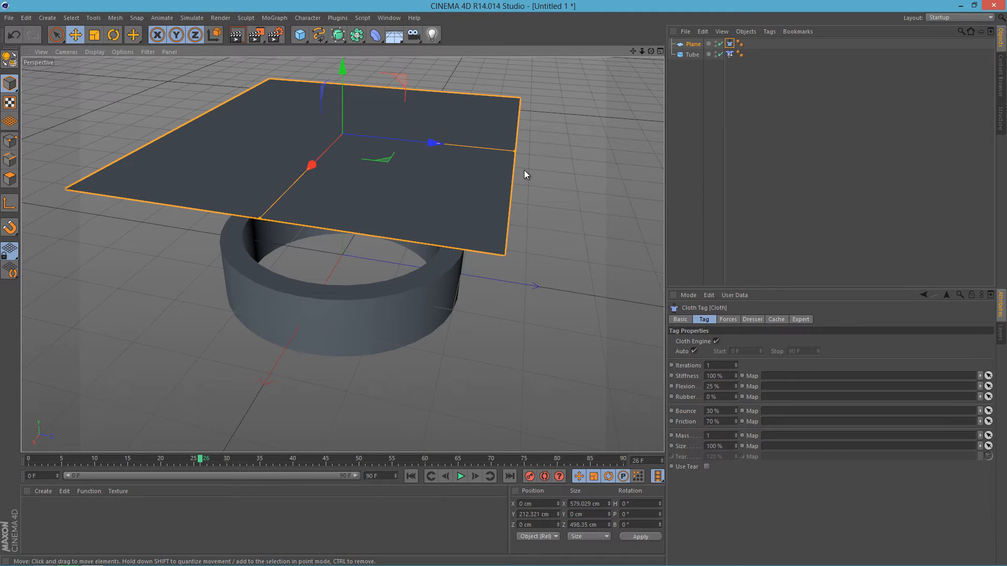
{"action": "mouse_move", "coordinate": [528, 166]}
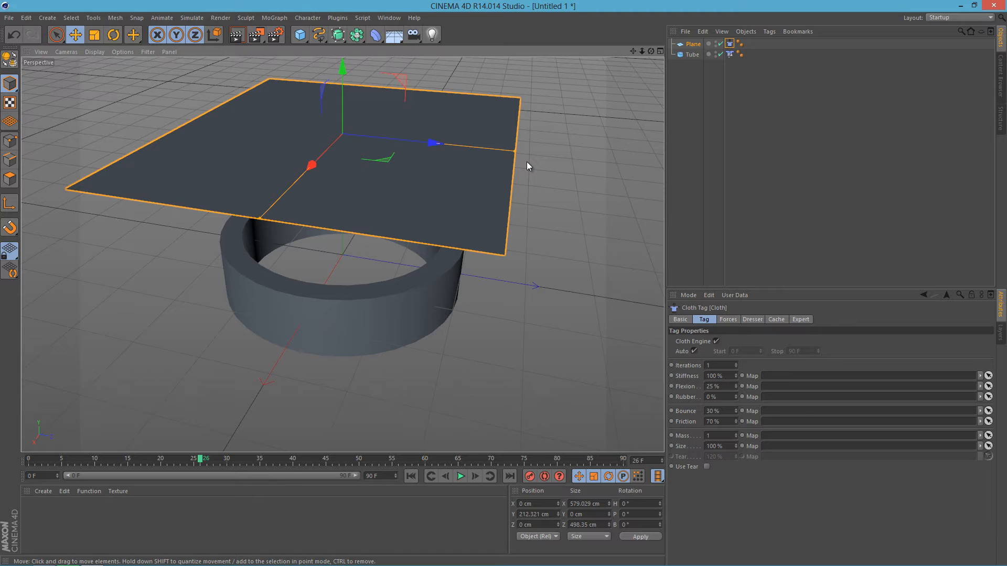
{"action": "mouse_move", "coordinate": [684, 68]}
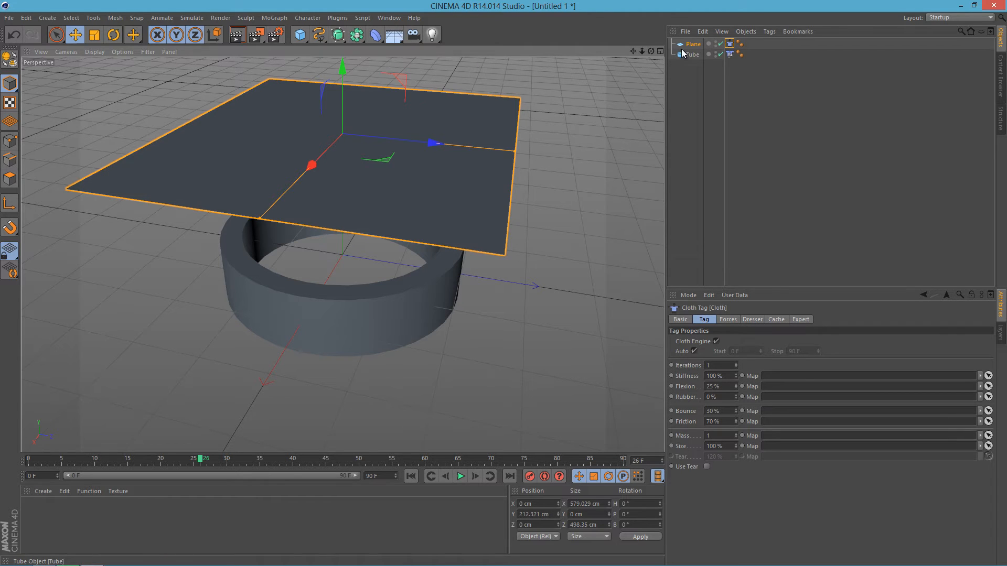
{"action": "left_click", "coordinate": [692, 44]}
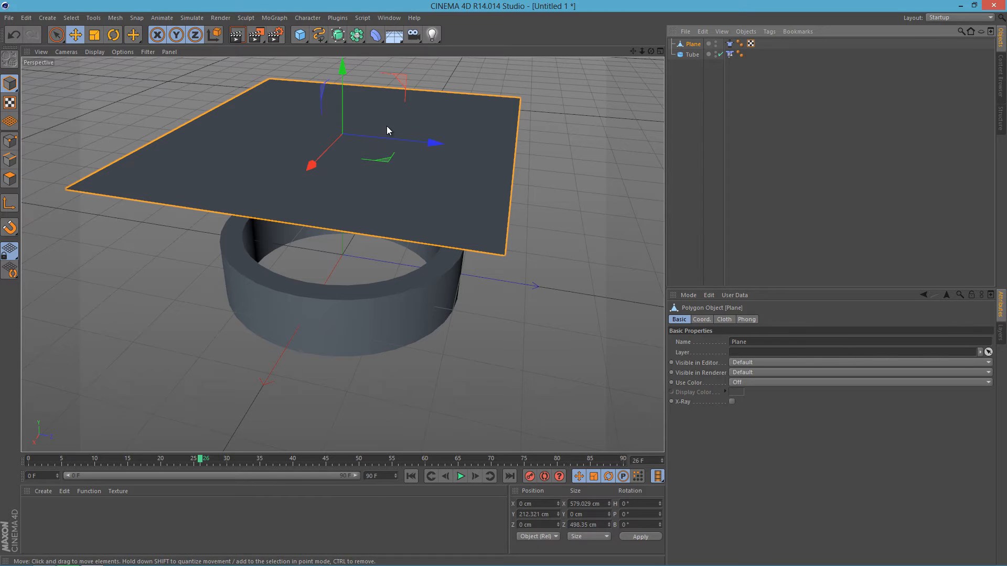
{"action": "left_click_drag", "start_coordinate": [311, 164], "coordinate": [327, 149]}
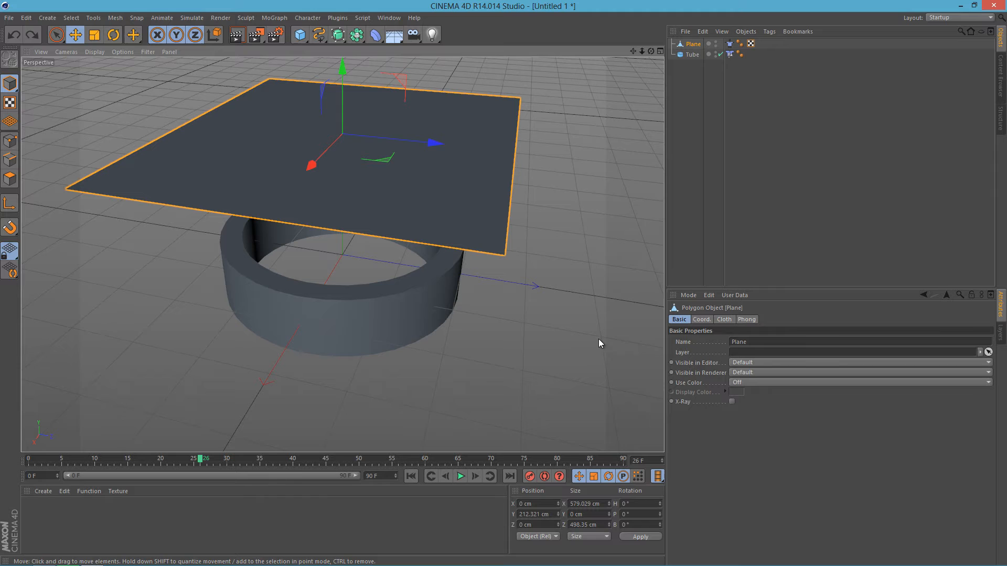
{"action": "mouse_move", "coordinate": [518, 270]}
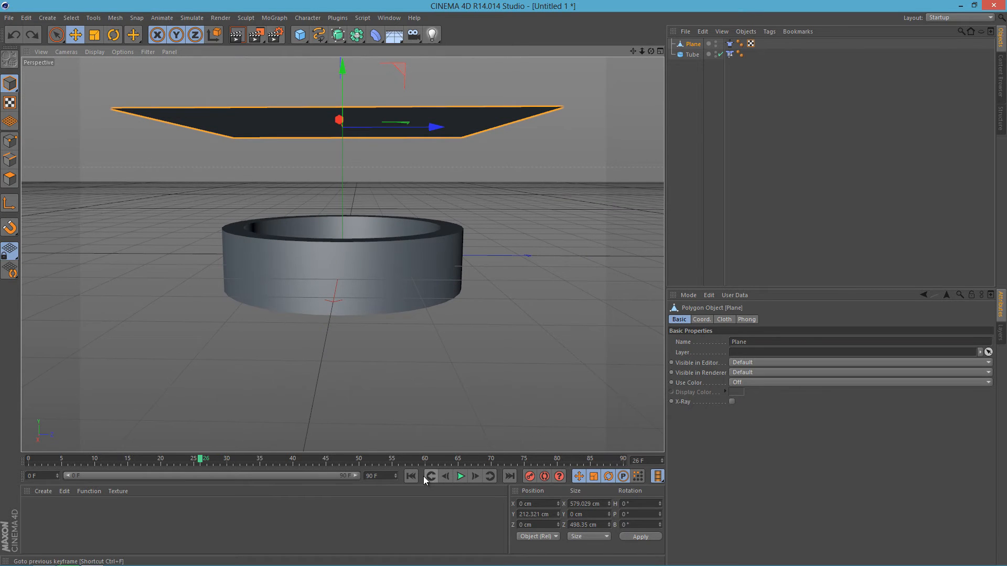
{"action": "left_click", "coordinate": [459, 476]}
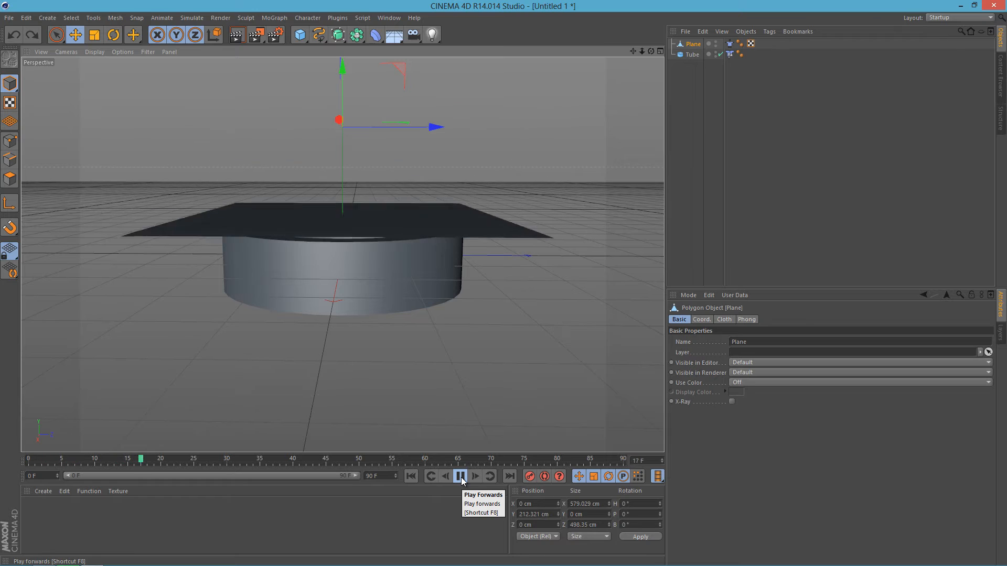
{"action": "left_click", "coordinate": [455, 476]}
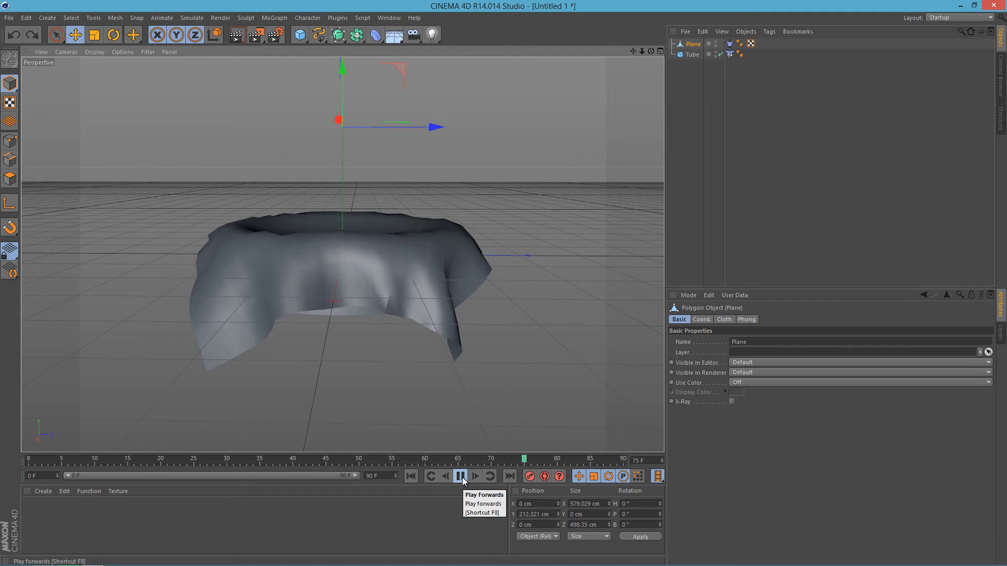
{"action": "left_click", "coordinate": [459, 477]}
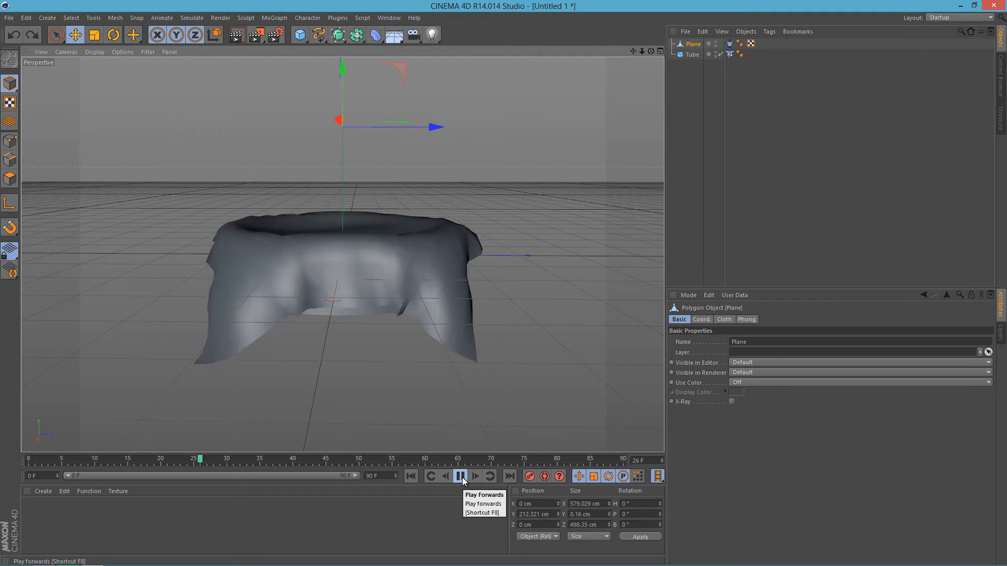
{"action": "left_click", "coordinate": [459, 476]}
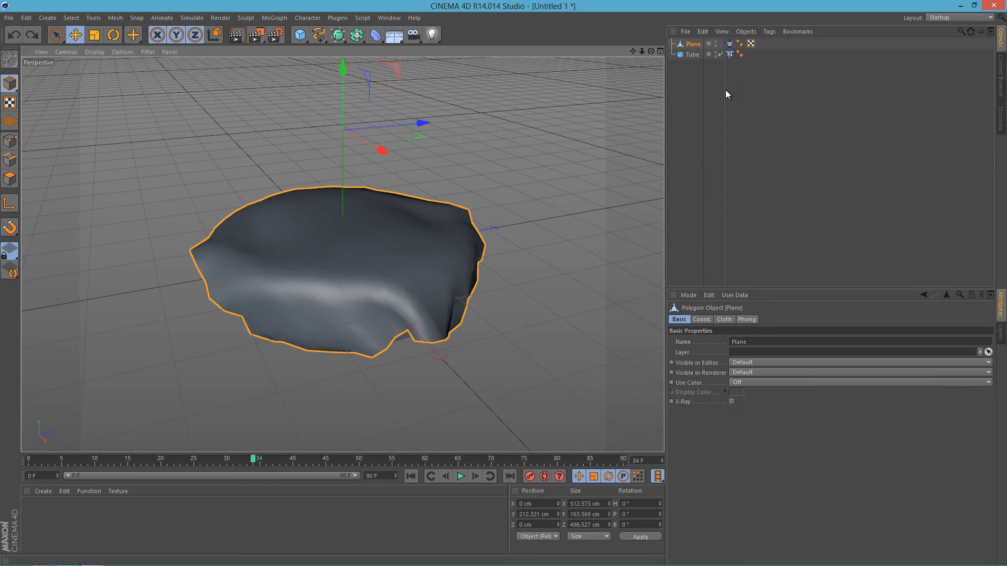
{"action": "mouse_move", "coordinate": [757, 111]}
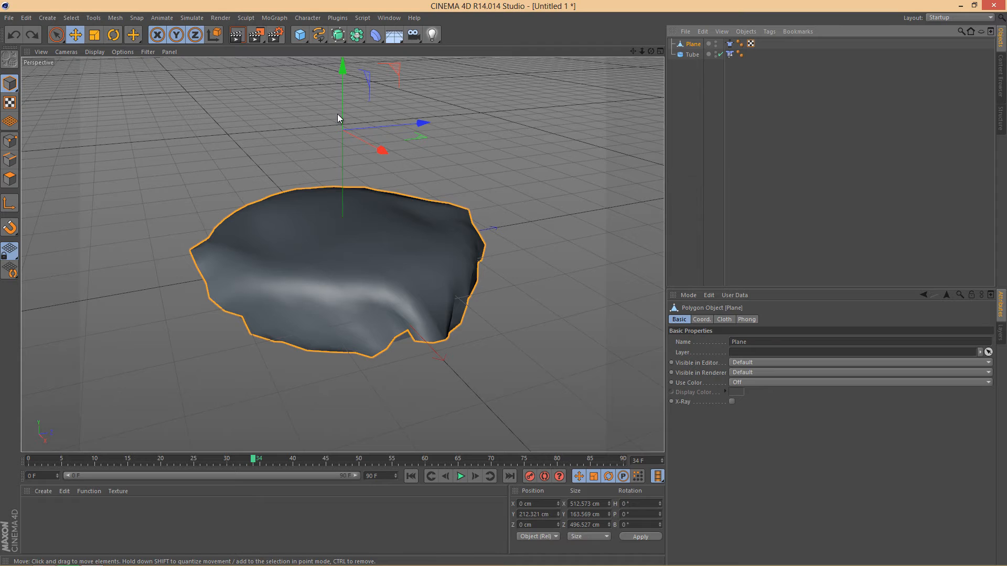
{"action": "mouse_move", "coordinate": [414, 508]}
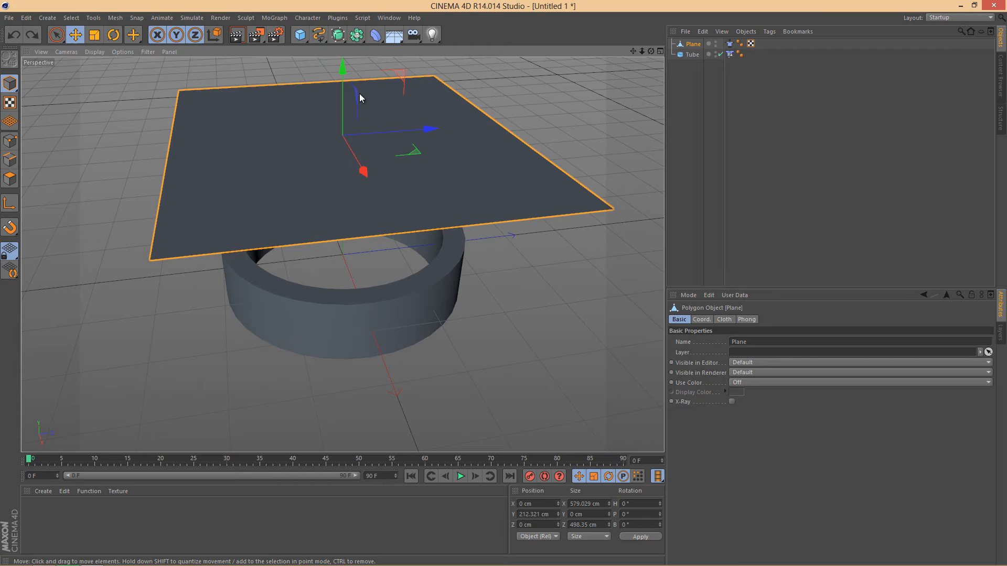
Add a Cloth NURBS via Simulate > Cloth, nest the Plane in it, with Subdivisions 0 and Thickness 2 cm.
{"action": "left_click", "coordinate": [191, 17]}
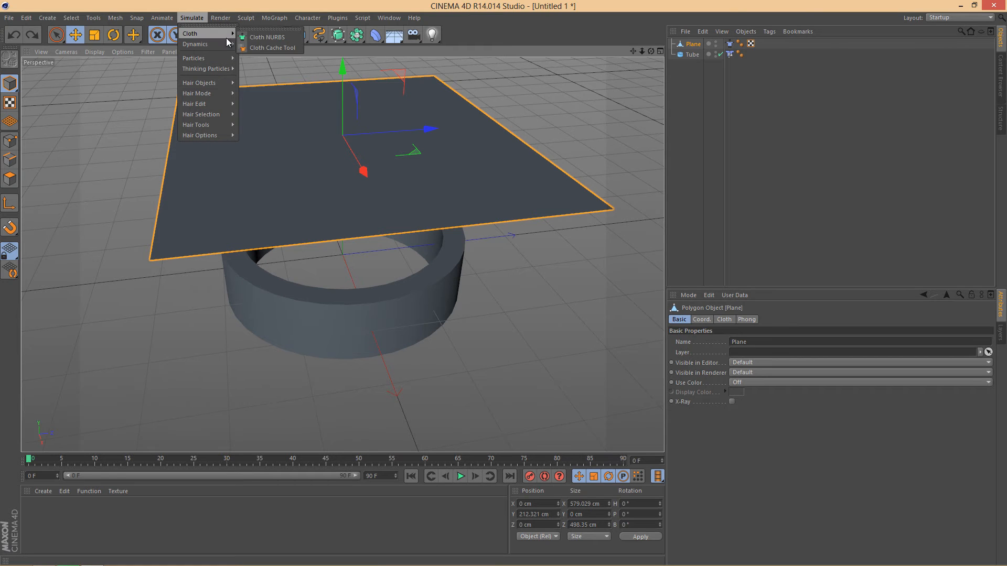
{"action": "left_click", "coordinate": [270, 37]}
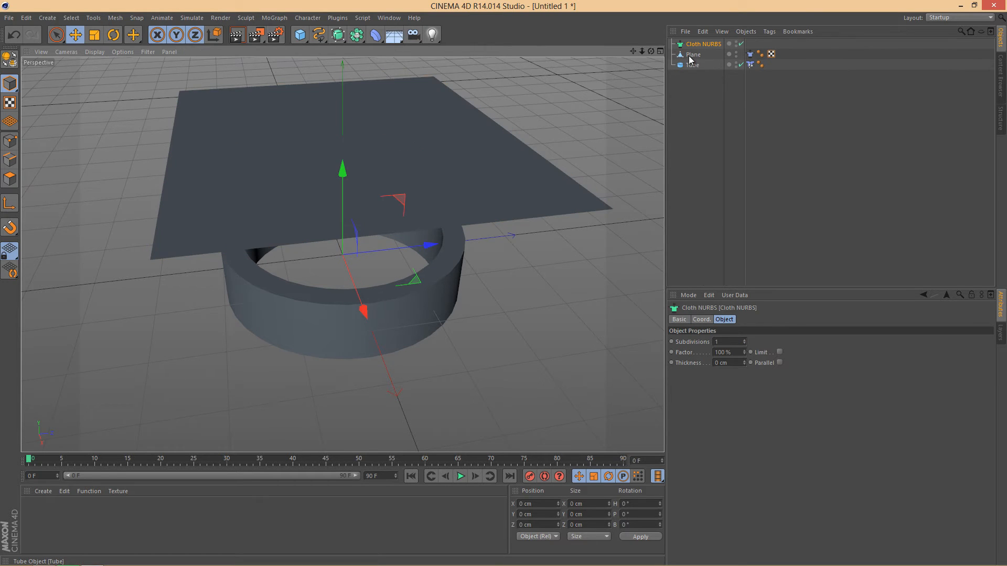
{"action": "left_click", "coordinate": [692, 55]}
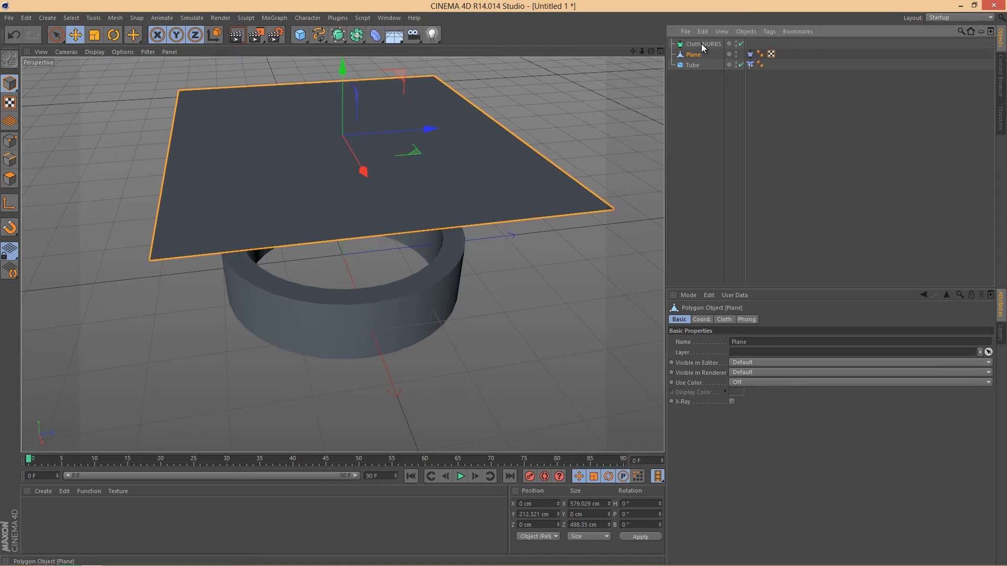
{"action": "left_click", "coordinate": [703, 44]}
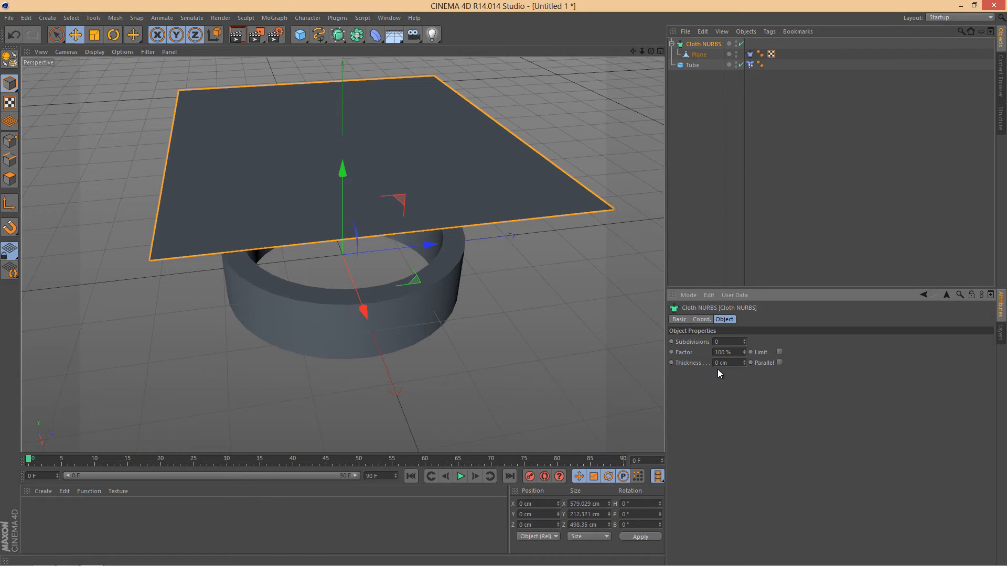
{"action": "left_click", "coordinate": [726, 362]}
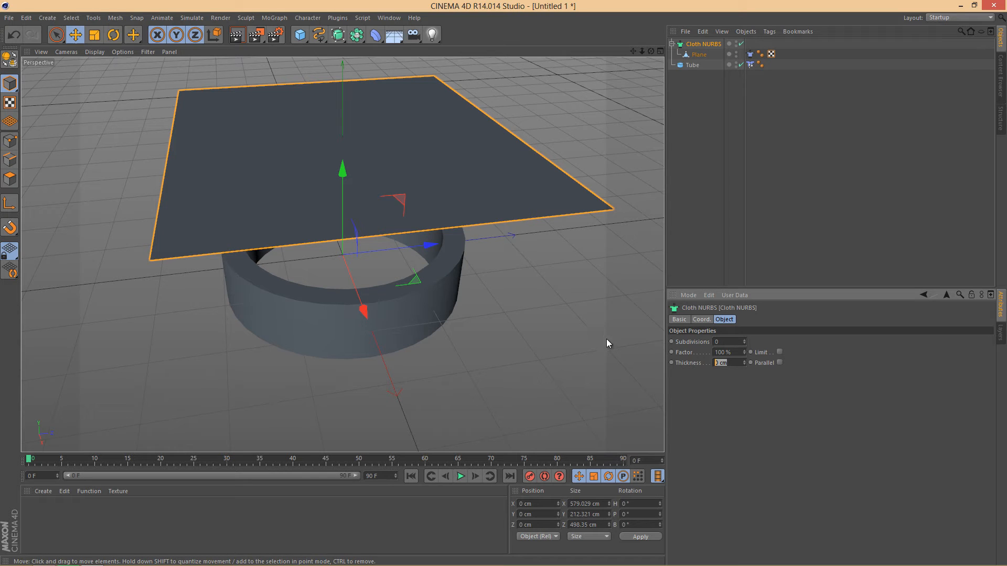
{"action": "mouse_move", "coordinate": [815, 426]}
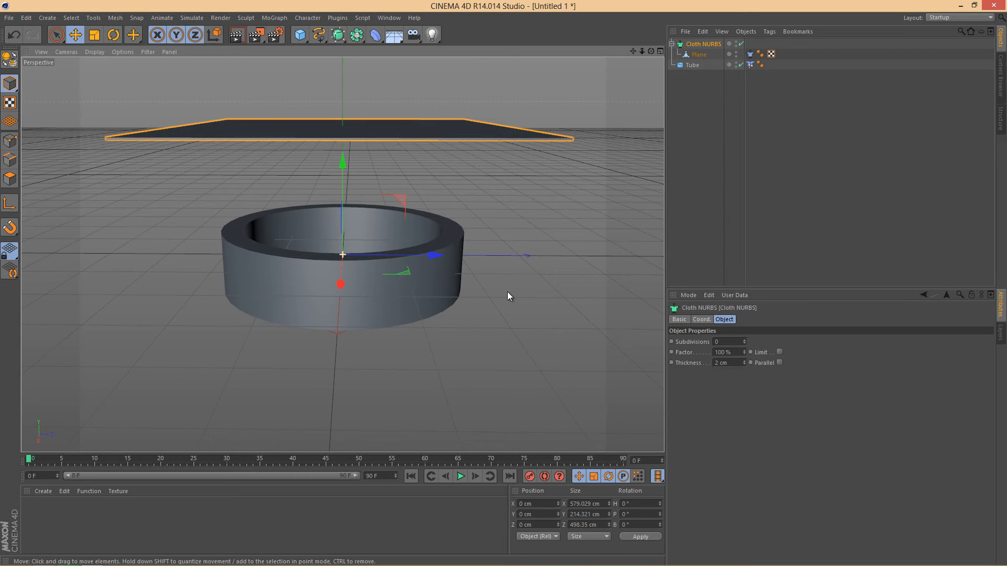
Play the thickened 2 cm cloth drape simulation and stop it back near the start.
{"action": "left_click", "coordinate": [459, 491]}
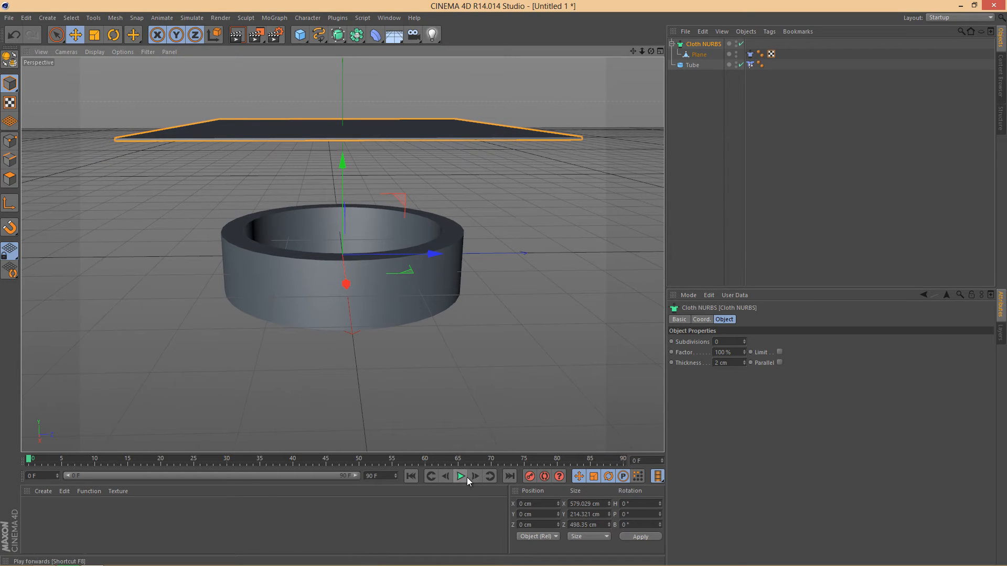
{"action": "left_click", "coordinate": [459, 476]}
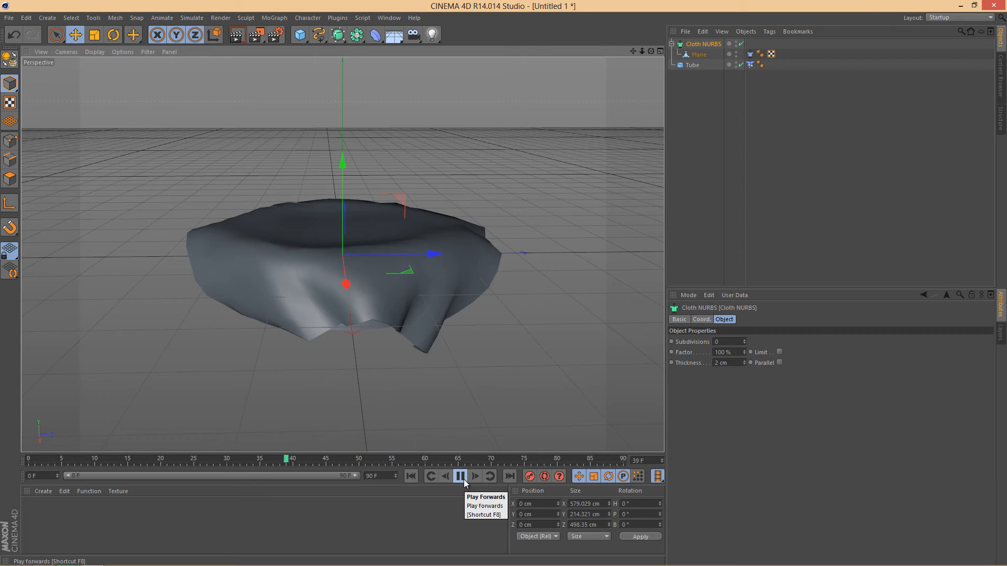
{"action": "left_click", "coordinate": [458, 476]}
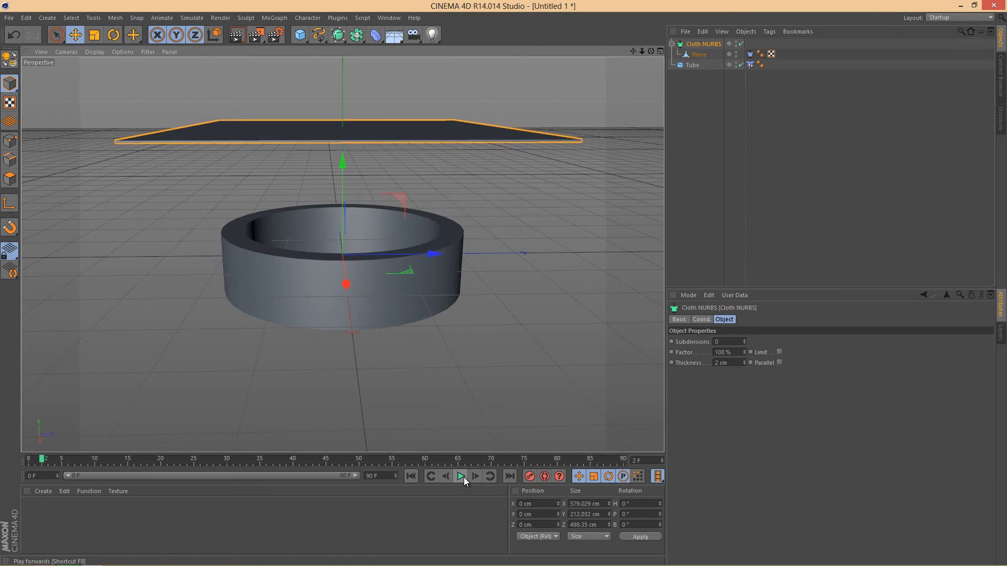
{"action": "left_click", "coordinate": [459, 476]}
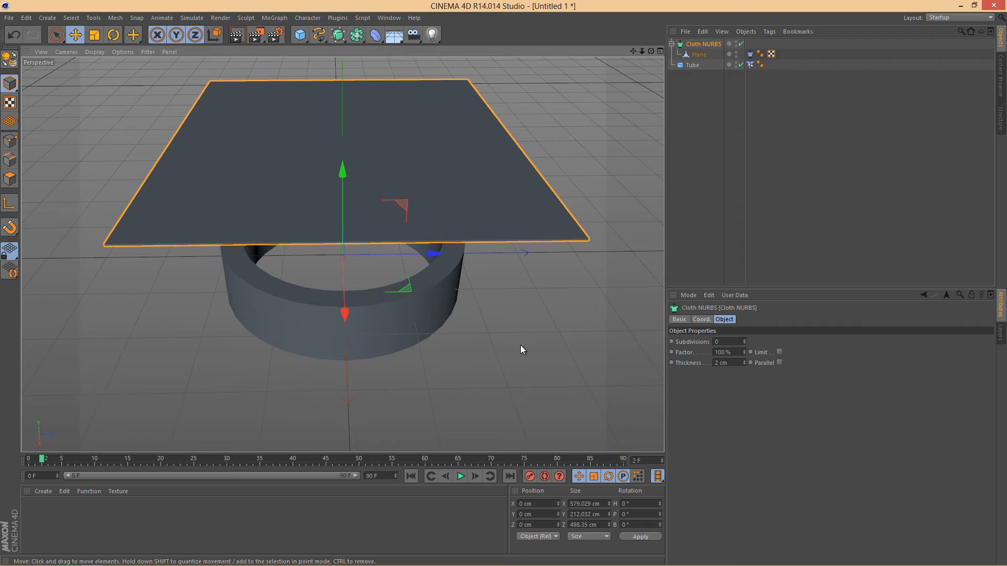
{"action": "mouse_move", "coordinate": [526, 339]}
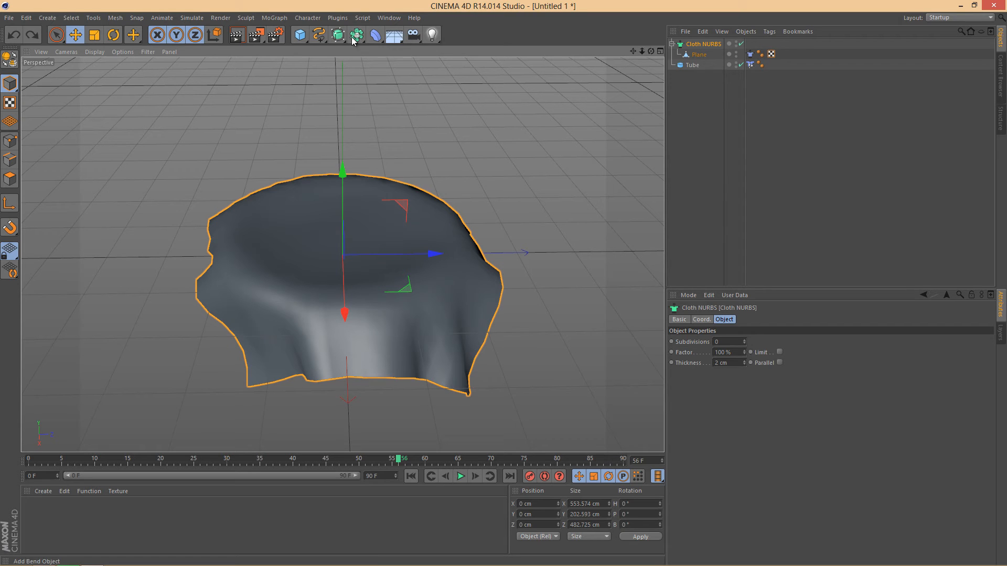
{"action": "mouse_move", "coordinate": [797, 93]}
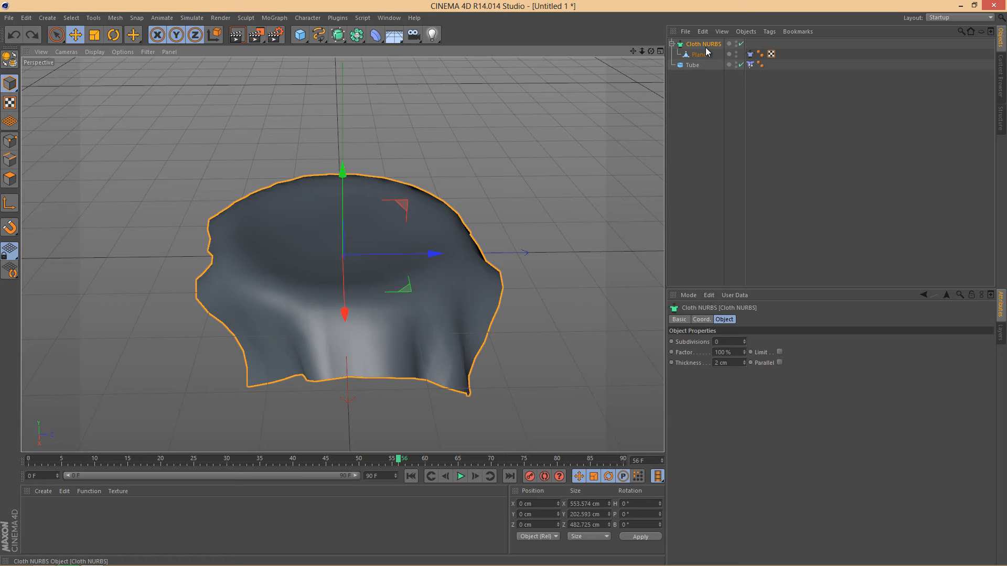
{"action": "mouse_move", "coordinate": [711, 50]}
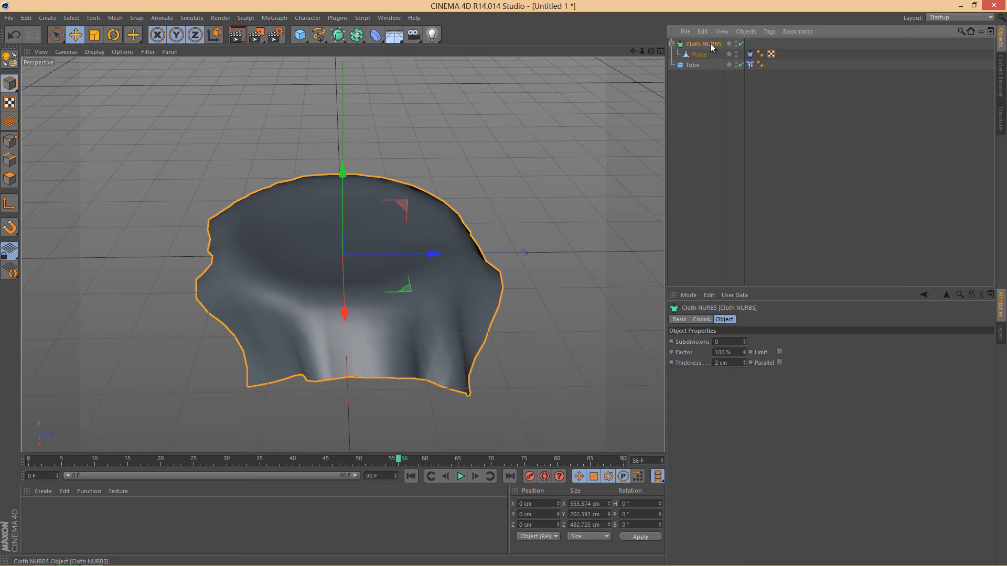
{"action": "mouse_move", "coordinate": [710, 47]}
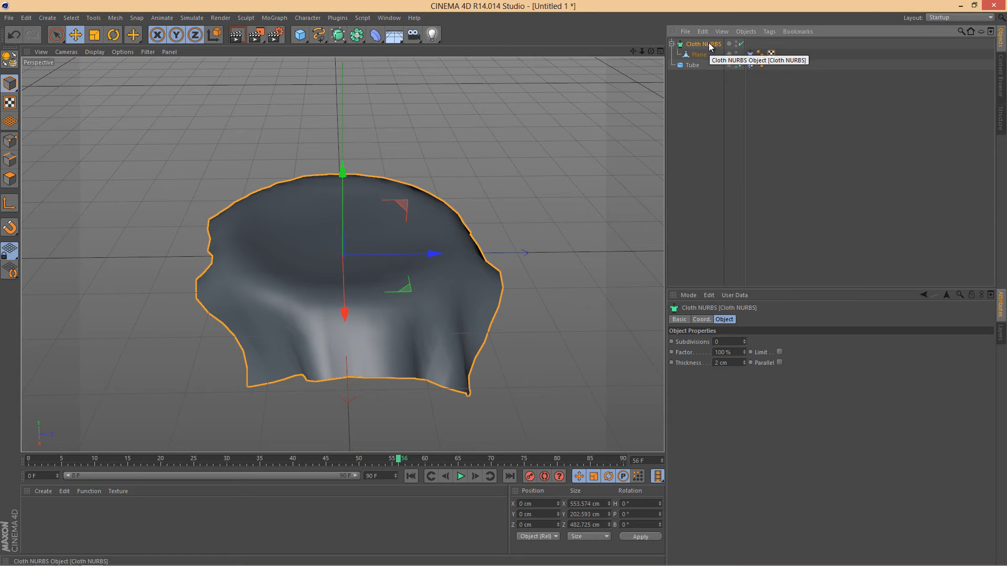
{"action": "mouse_move", "coordinate": [761, 106]}
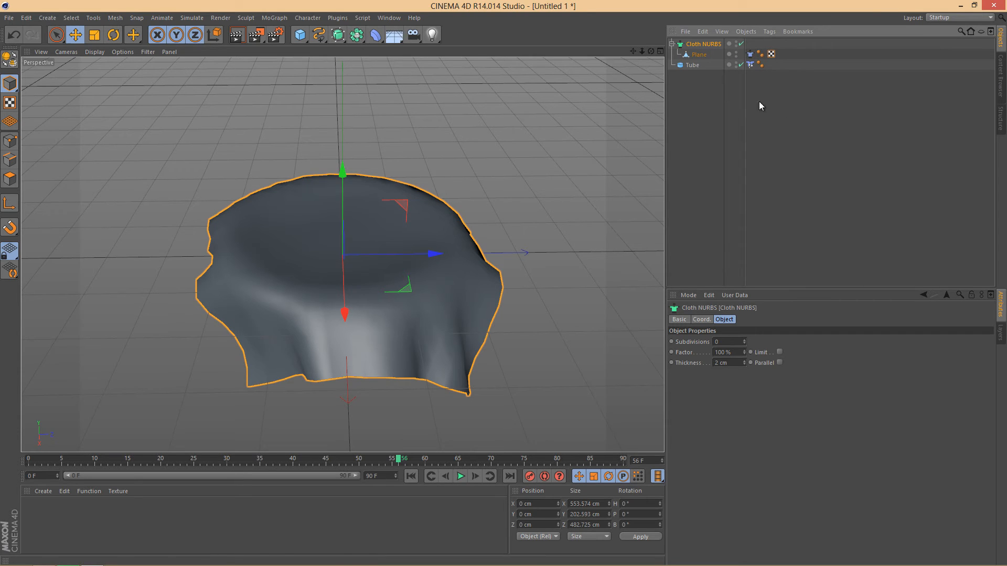
Wrap the Cloth NURBS in a new HyperNURBS parent and replay the simulation from the start.
{"action": "left_click", "coordinate": [337, 33]}
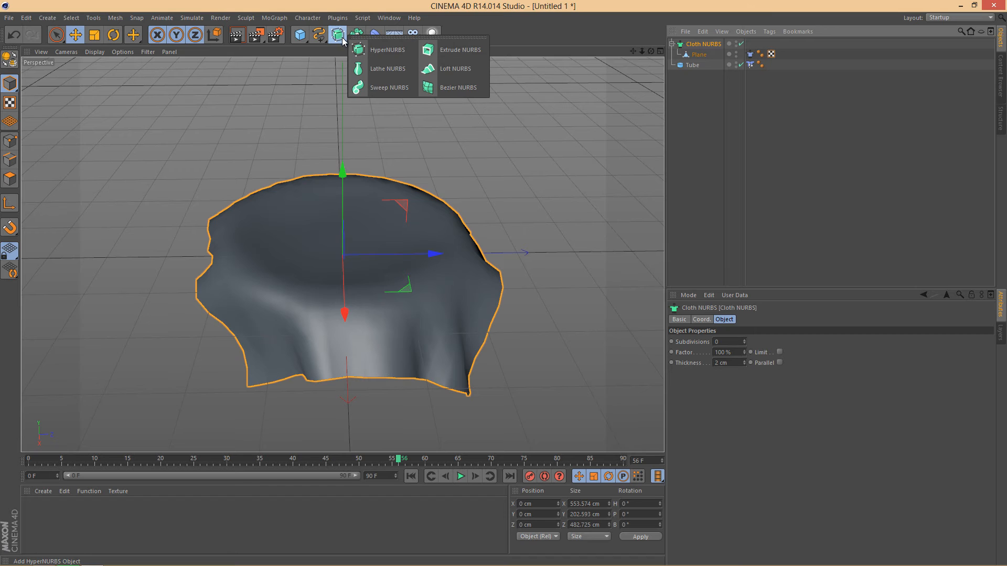
{"action": "left_click", "coordinate": [384, 50]}
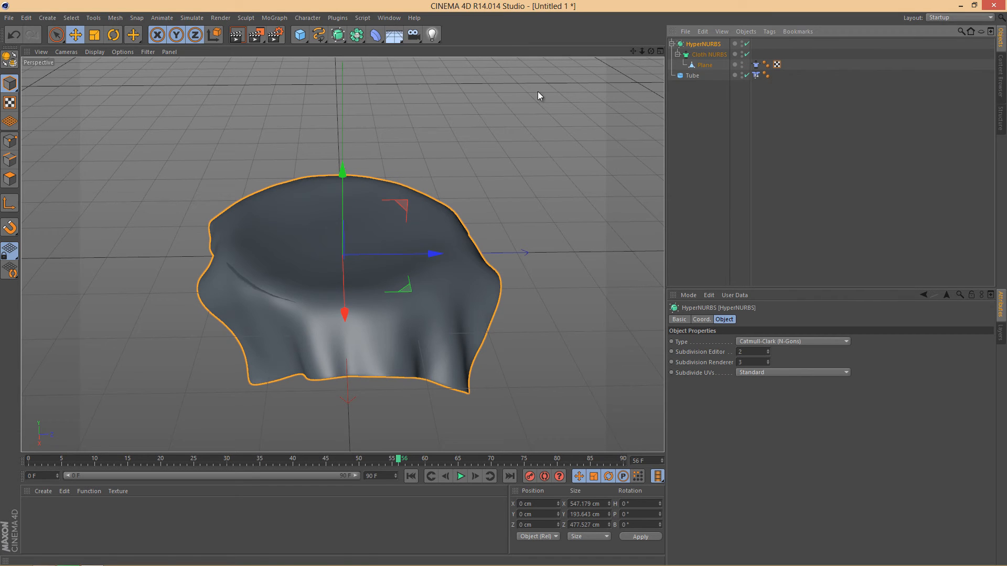
{"action": "mouse_move", "coordinate": [711, 73]}
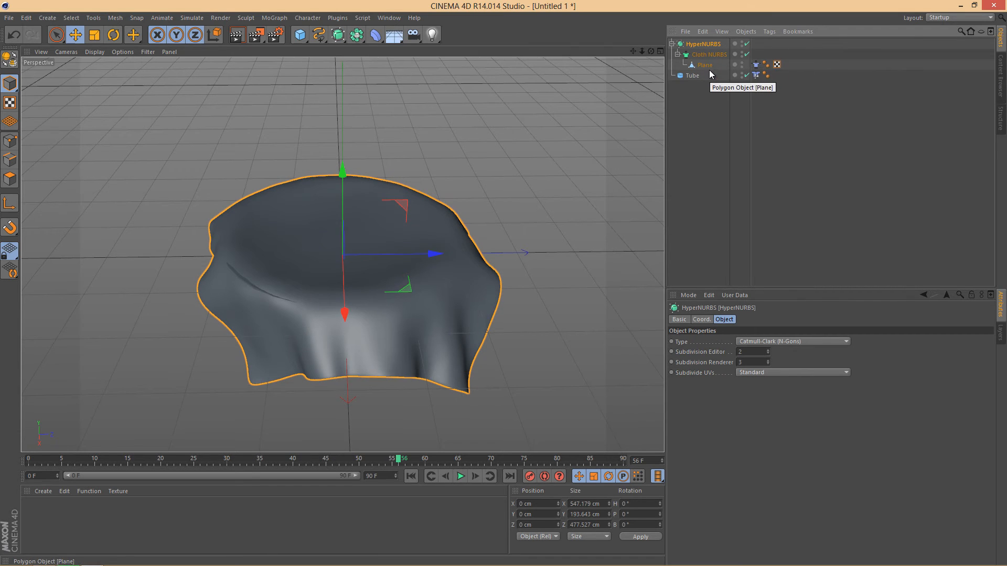
{"action": "mouse_move", "coordinate": [710, 124]}
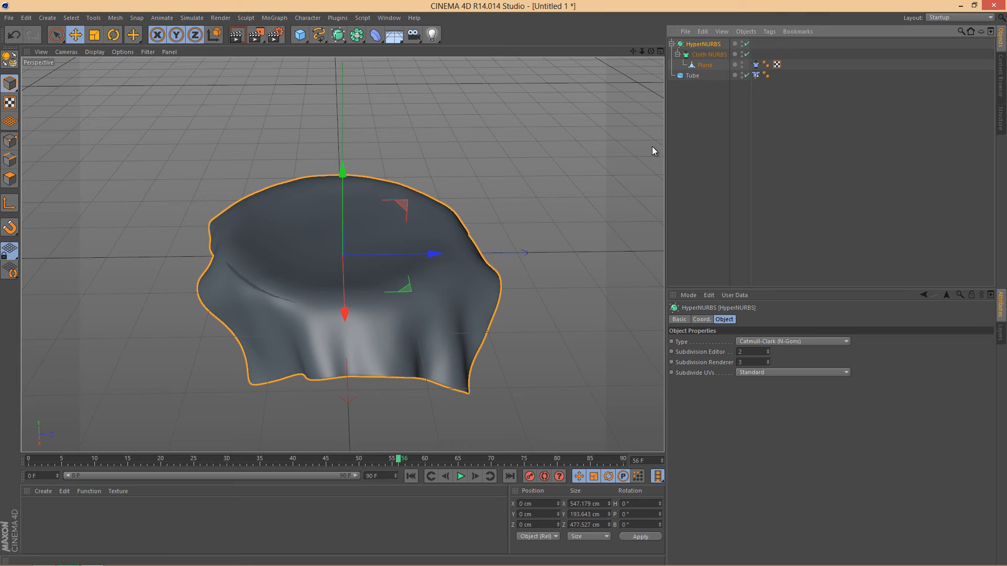
{"action": "left_click", "coordinate": [460, 476]}
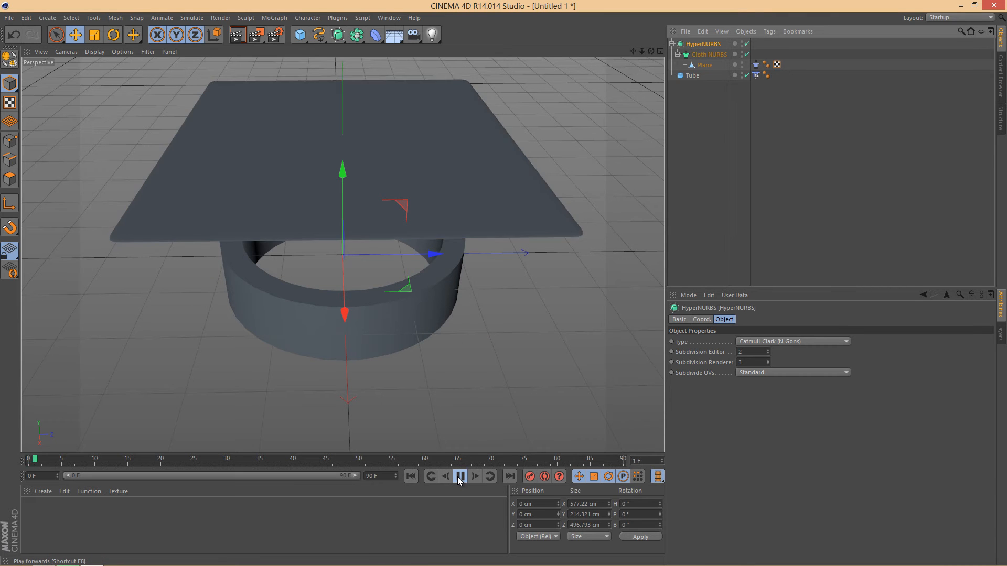
Stop playback around frame 30 and orbit and zoom to inspect the smoothed cloth draped over the tube.
{"action": "left_click", "coordinate": [459, 476]}
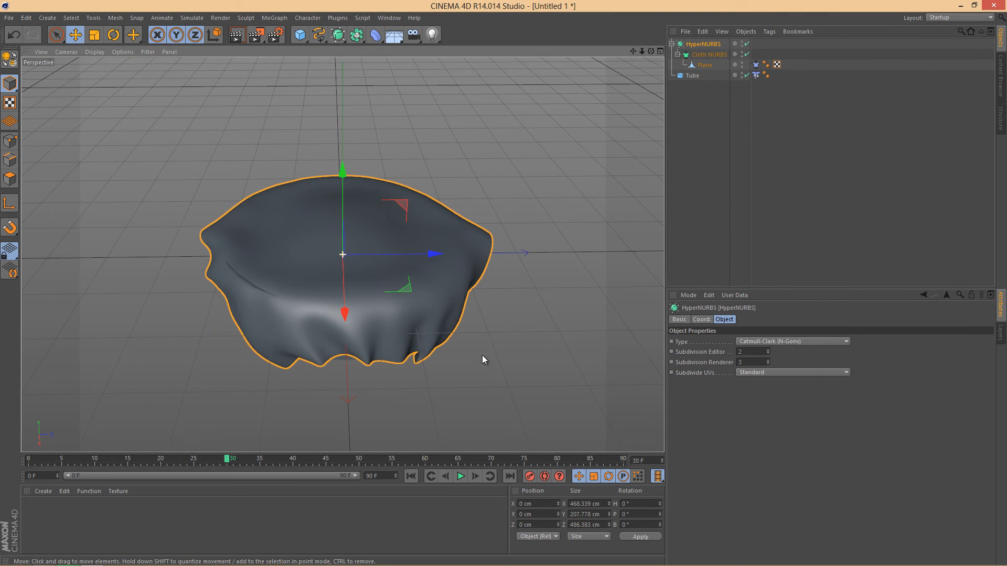
{"action": "left_click_drag", "start_coordinate": [481, 360], "coordinate": [350, 299]}
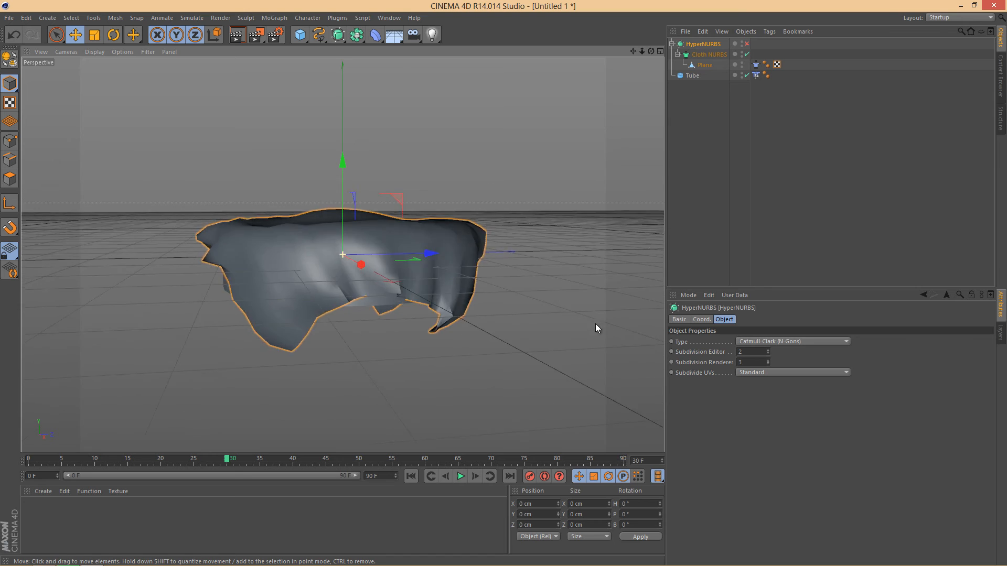
{"action": "left_click_drag", "start_coordinate": [595, 329], "coordinate": [640, 347]}
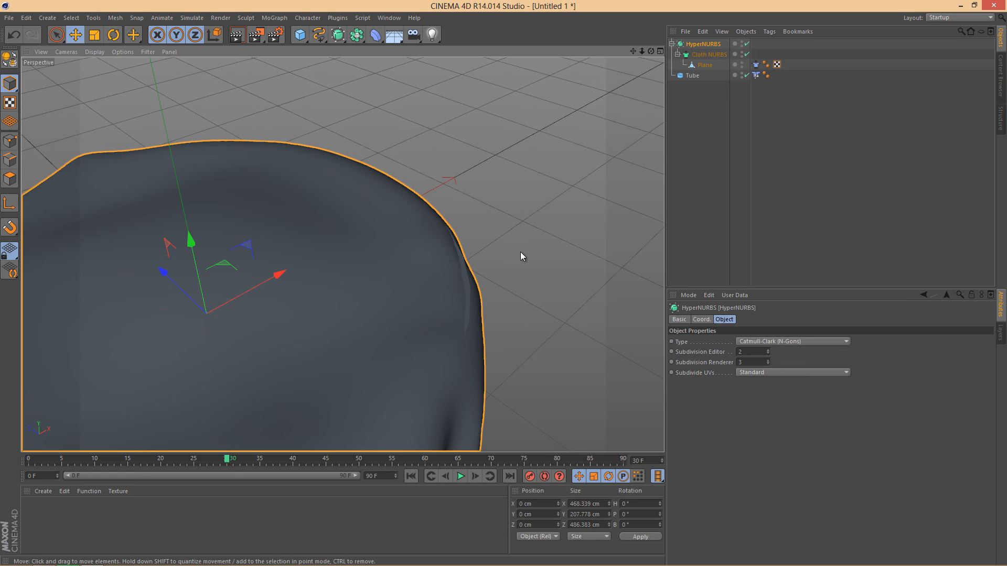
{"action": "left_click_drag", "start_coordinate": [520, 256], "coordinate": [436, 224]}
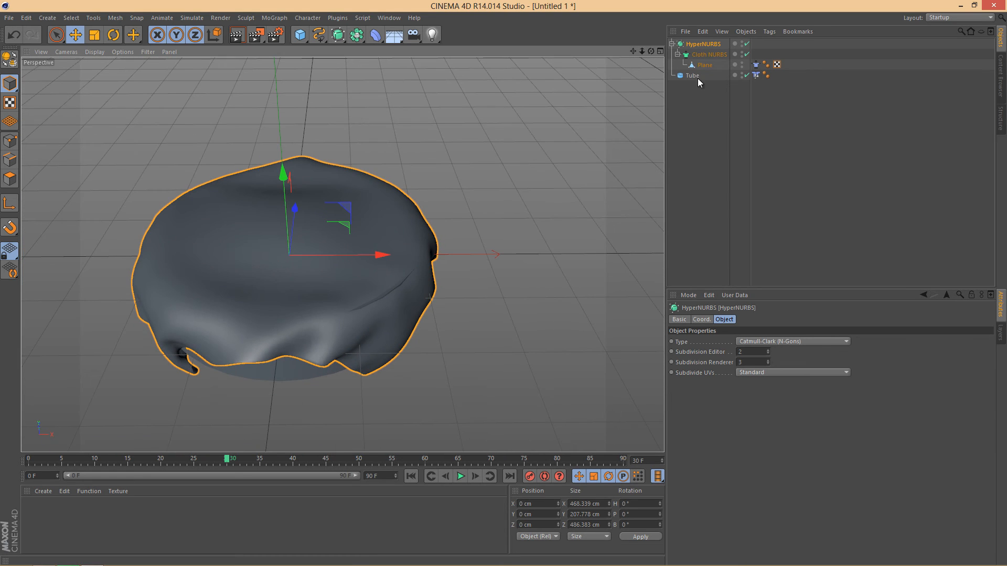
Duplicate the Tube as Tube.1 and hide the duplicate in the viewport.
{"action": "left_click", "coordinate": [692, 76]}
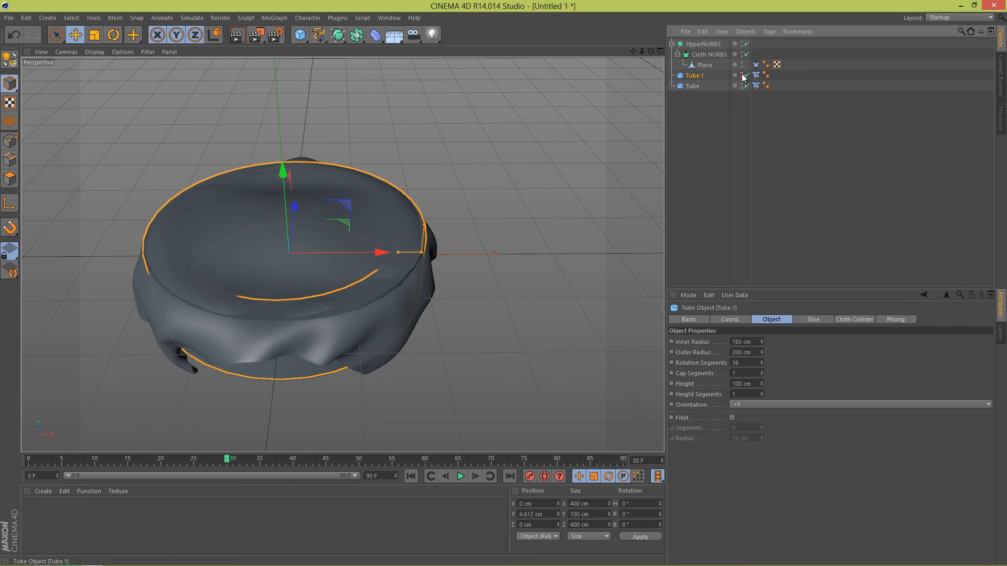
{"action": "left_click", "coordinate": [691, 86]}
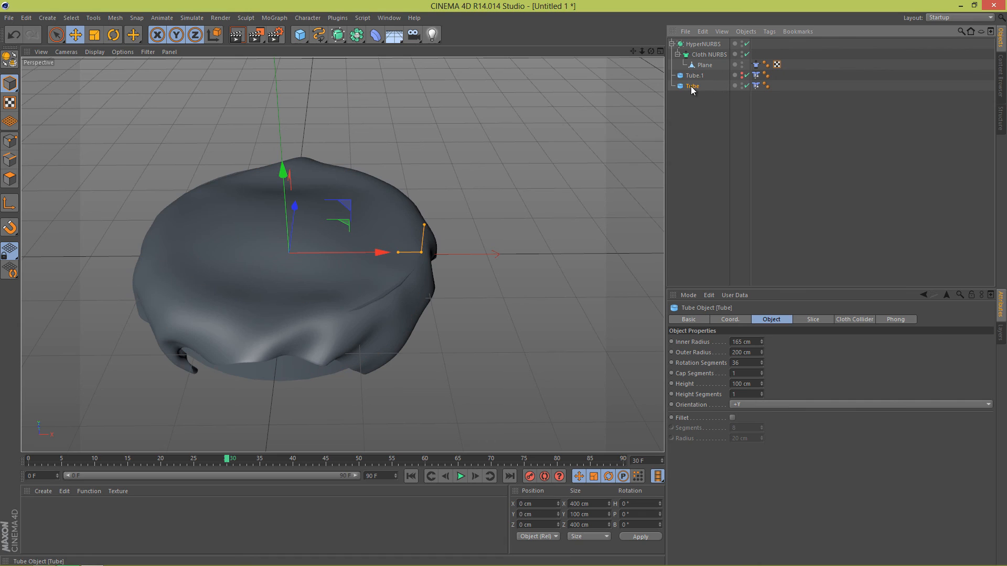
{"action": "left_click", "coordinate": [700, 75]}
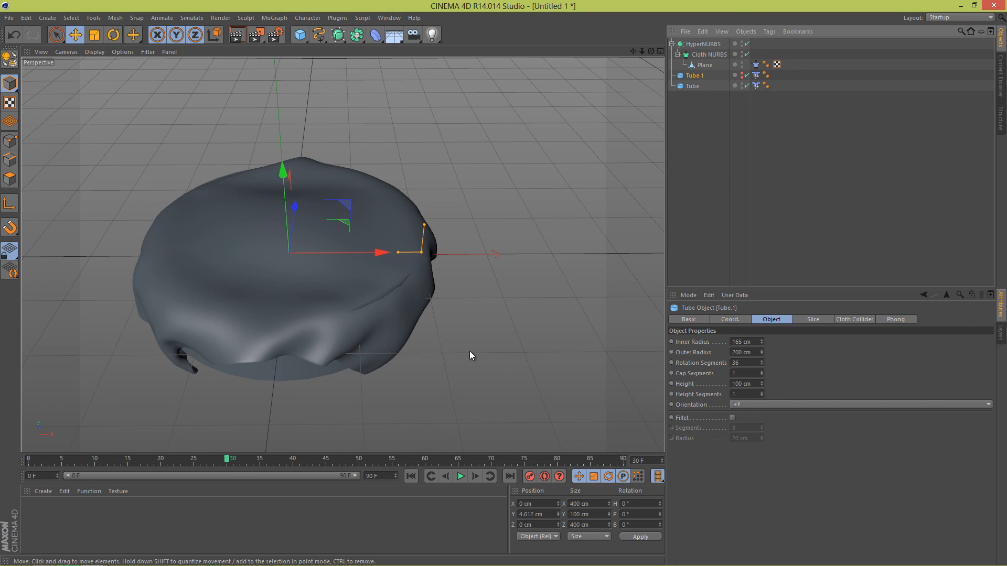
Rerun the simulation to about frame 48 and orbit to inspect the cloth sagging into a bowl shape.
{"action": "left_click", "coordinate": [460, 476]}
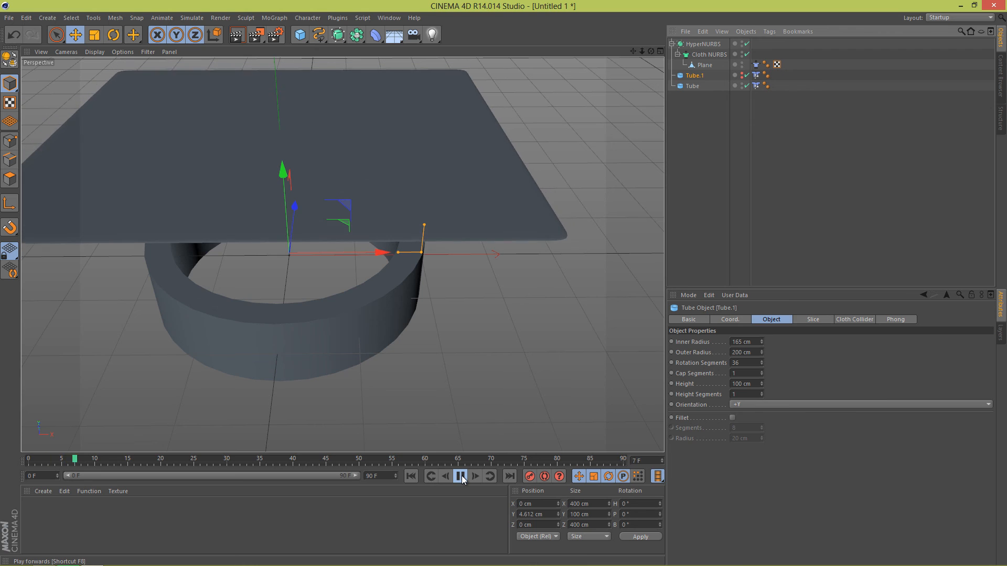
{"action": "left_click", "coordinate": [461, 477]}
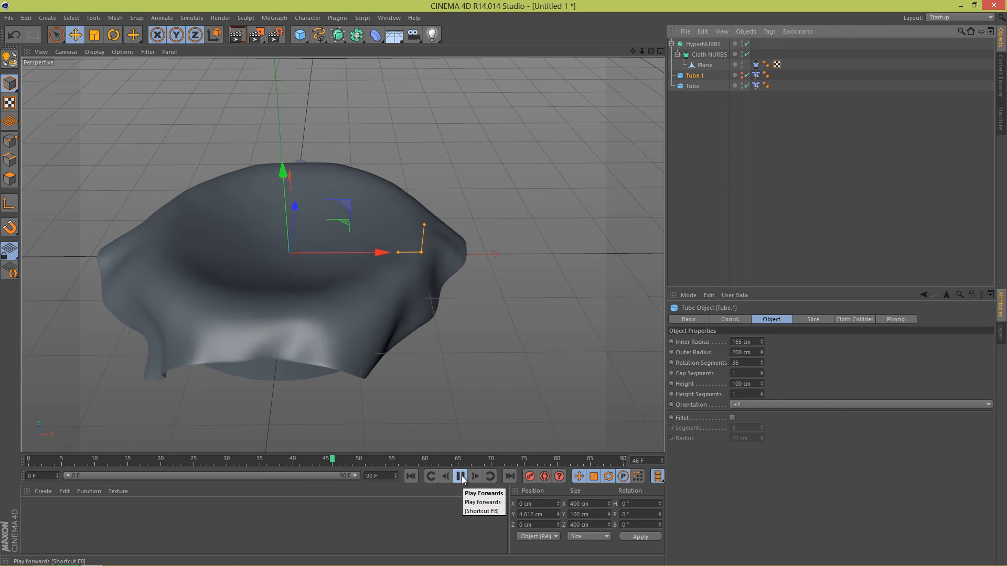
{"action": "left_click", "coordinate": [459, 476]}
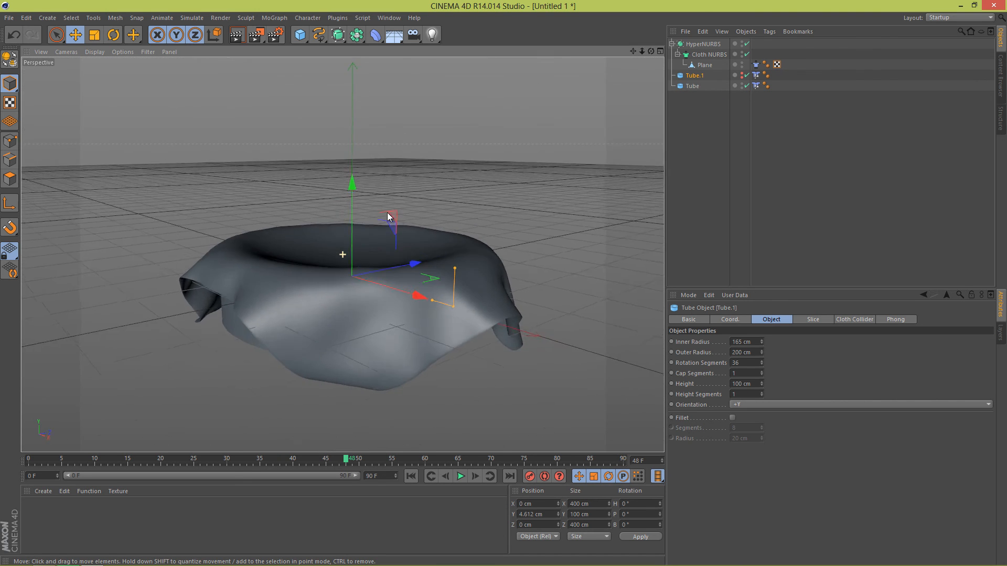
{"action": "left_click_drag", "start_coordinate": [388, 217], "coordinate": [540, 289]}
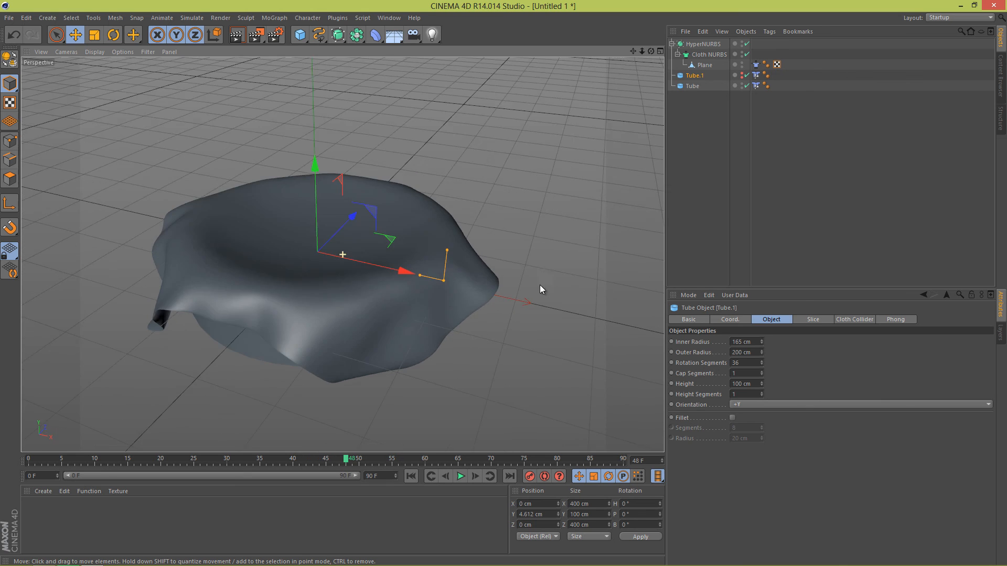
{"action": "left_click_drag", "start_coordinate": [541, 289], "coordinate": [554, 273]}
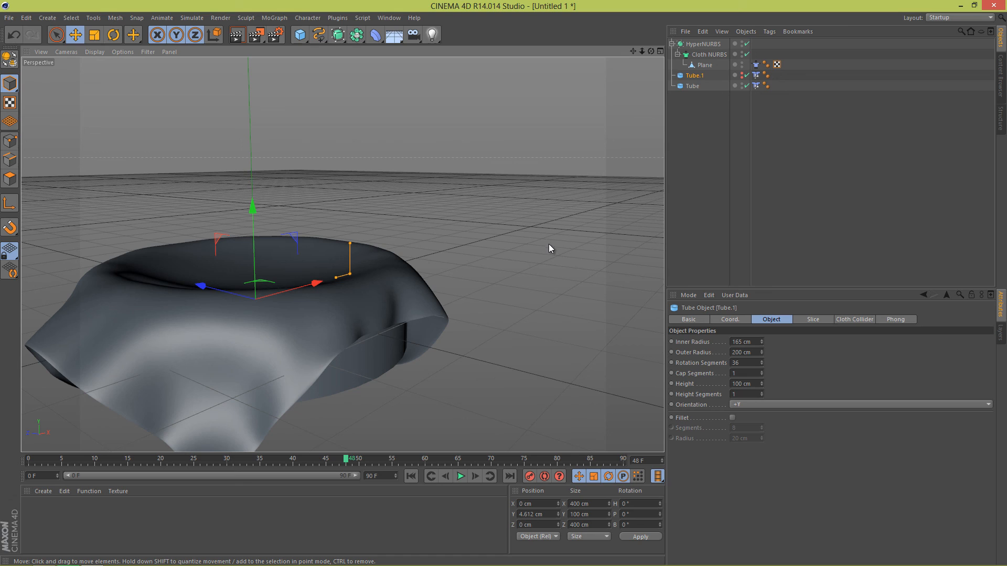
{"action": "mouse_move", "coordinate": [554, 254]}
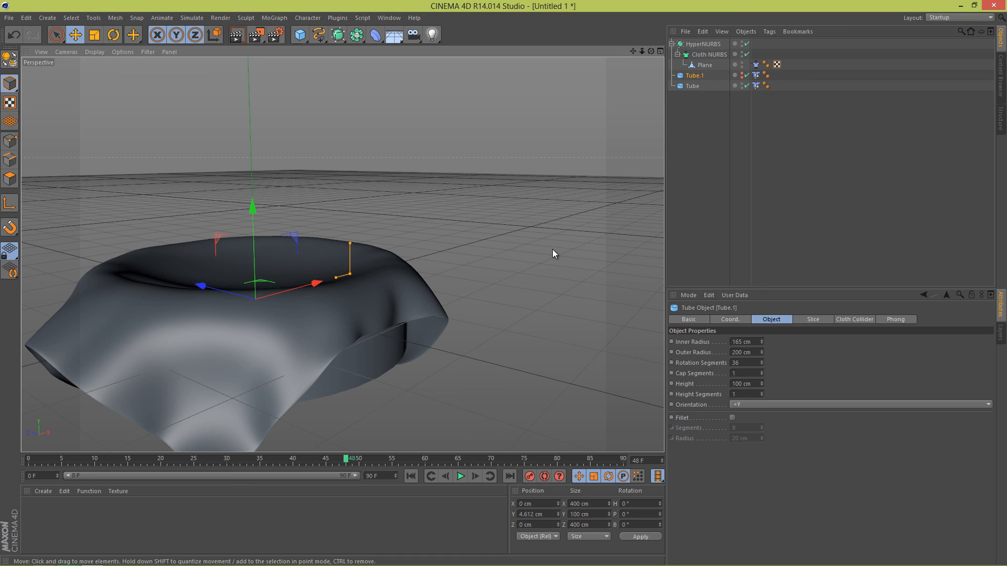